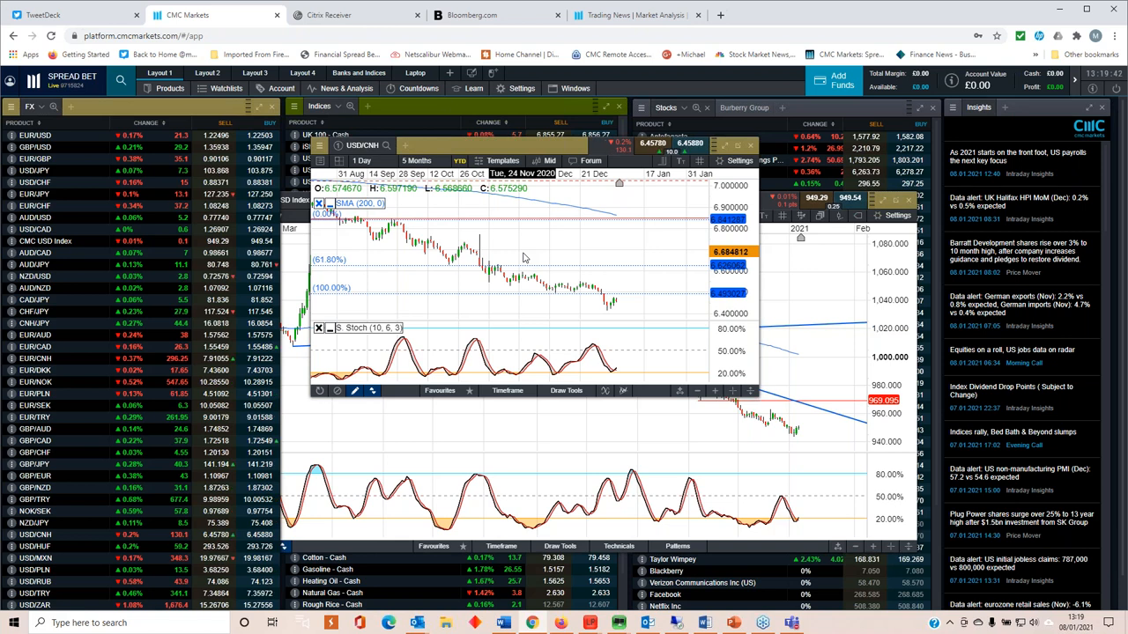
# Step: Extend the USD/CNH chart's time range from 5 Months to 12 Months, then 2 Years
pyautogui.click(419, 160)
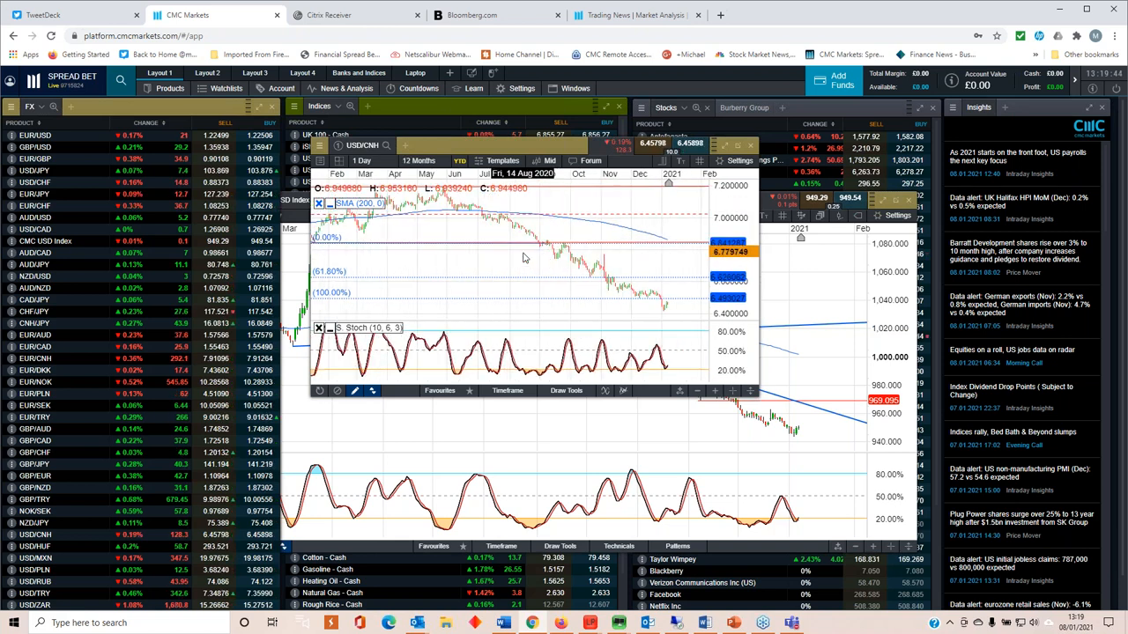
pyautogui.click(419, 160)
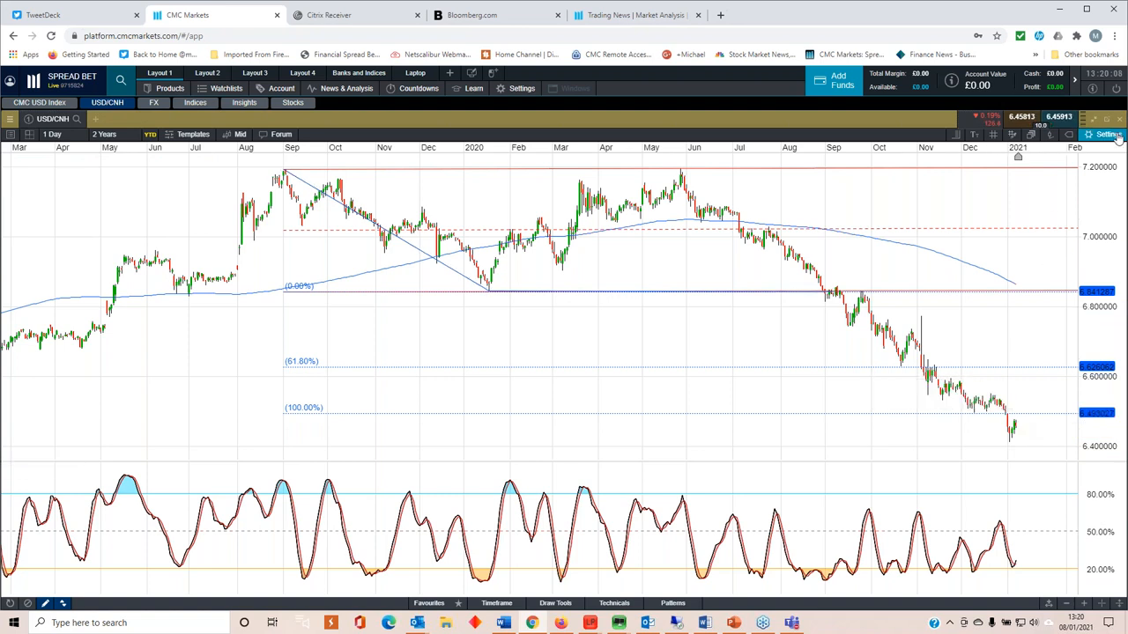
pyautogui.moveTo(1092, 120)
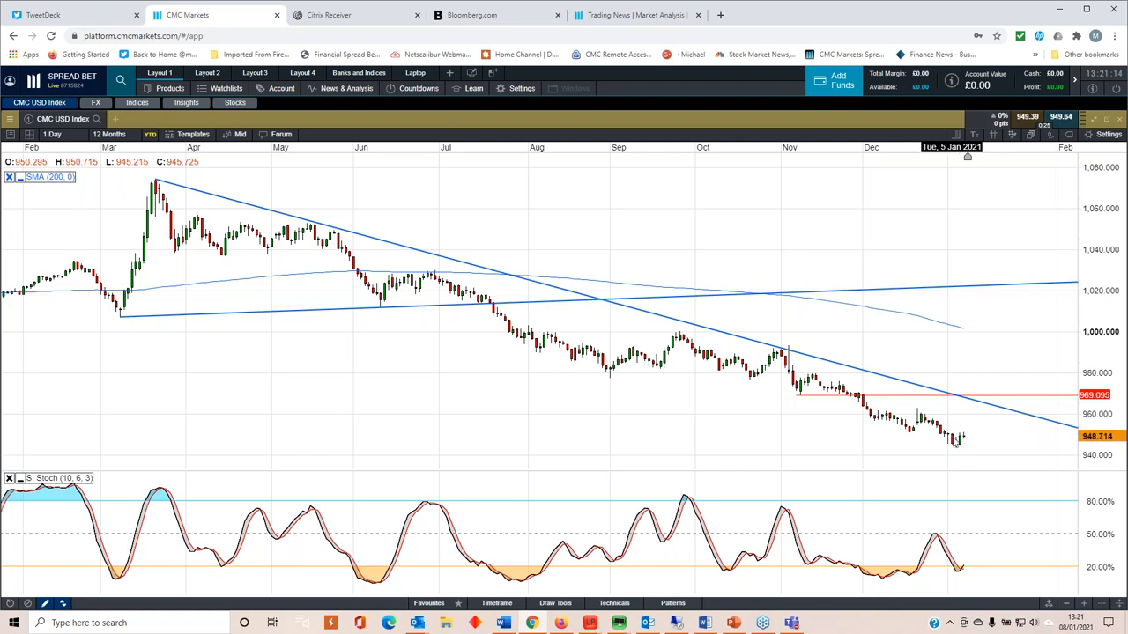
pyautogui.moveTo(889, 431)
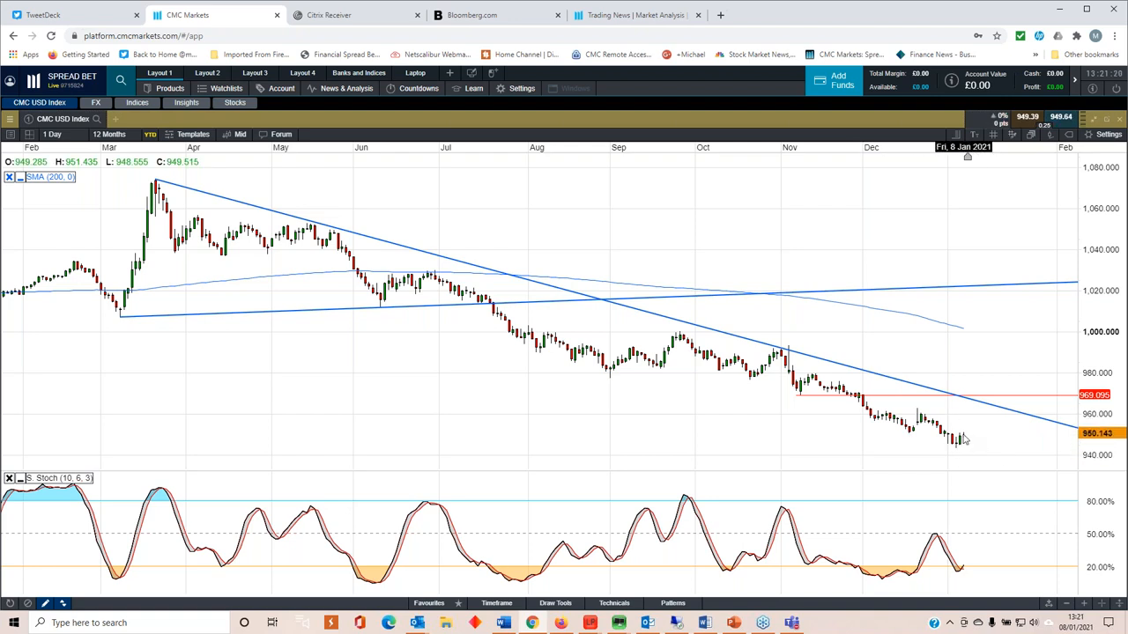
pyautogui.moveTo(948, 438)
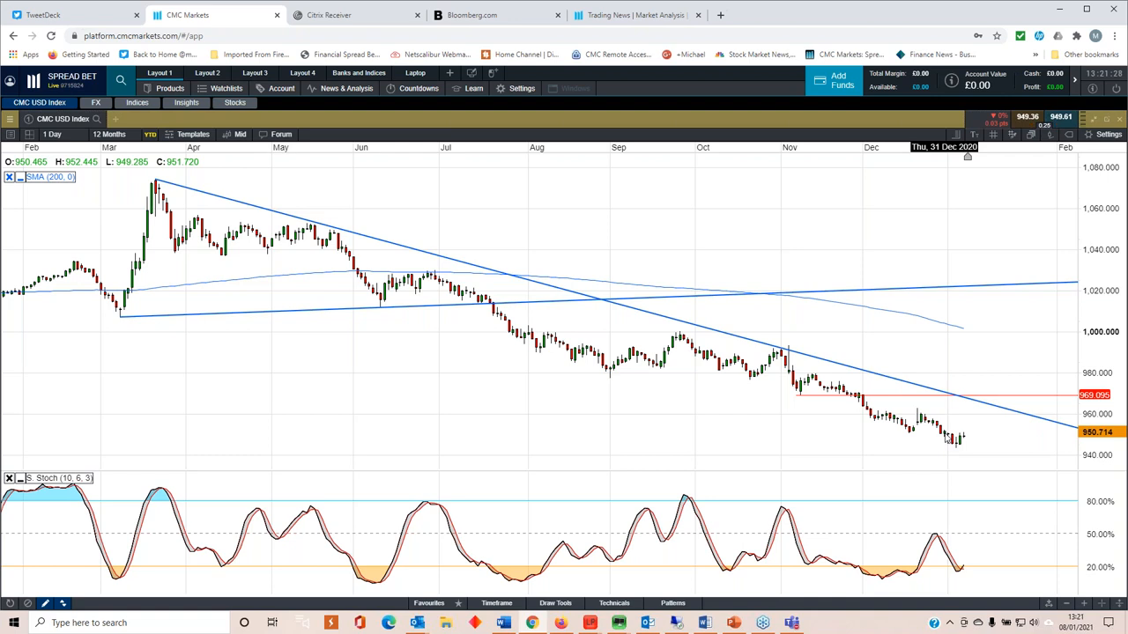
pyautogui.moveTo(967, 443)
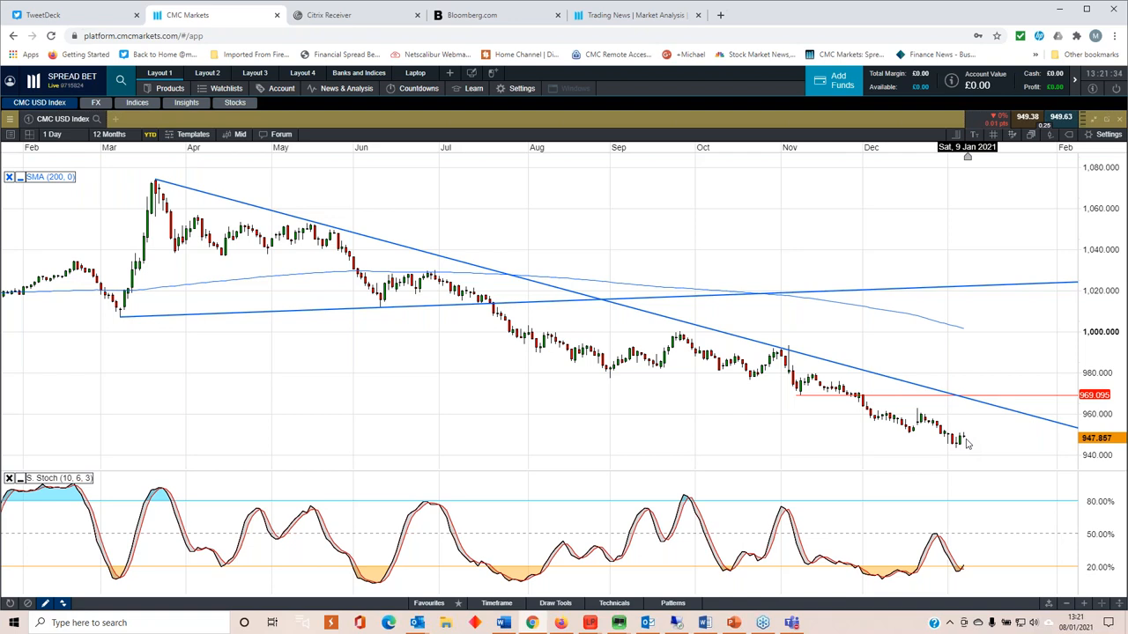
pyautogui.moveTo(952, 466)
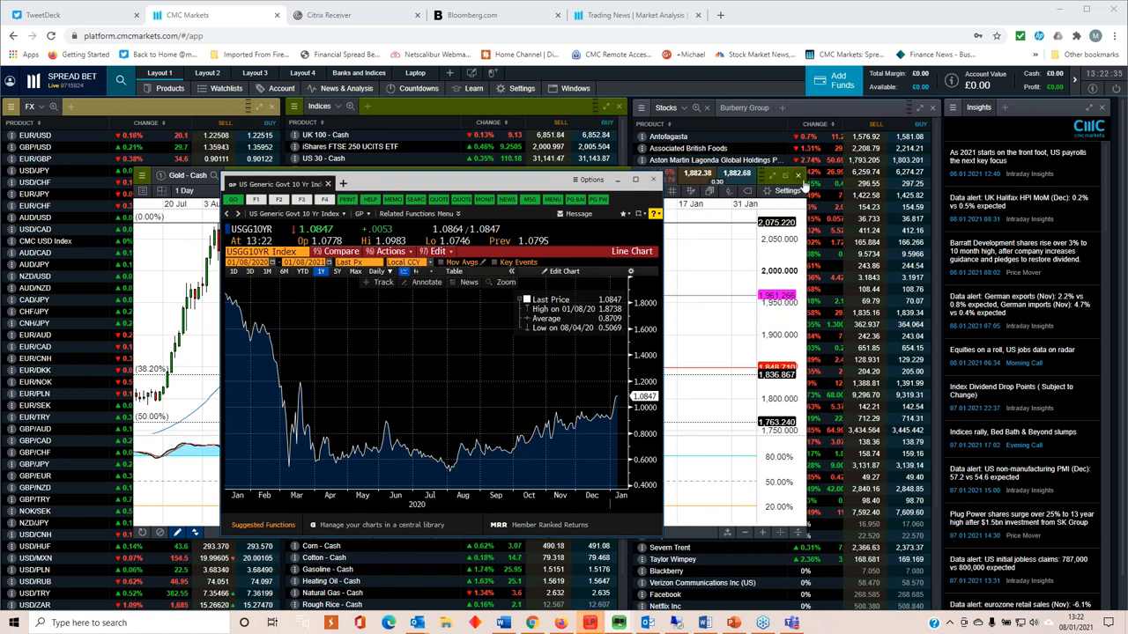
# Step: Maximise the USGG10YR Index yield chart window
pyautogui.click(652, 179)
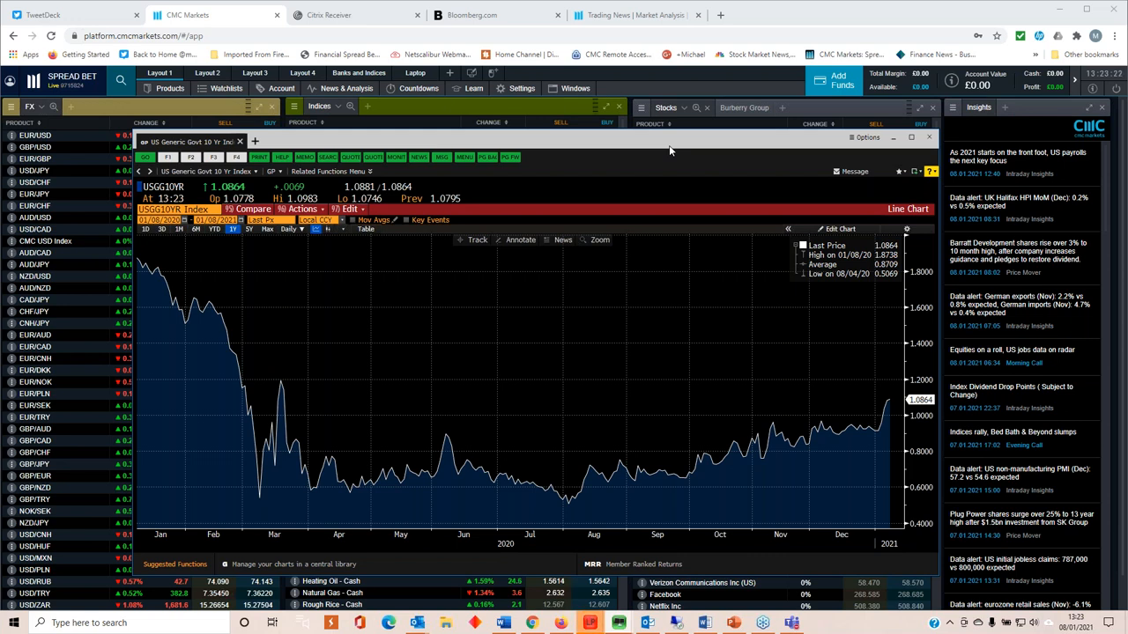
pyautogui.moveTo(671, 146)
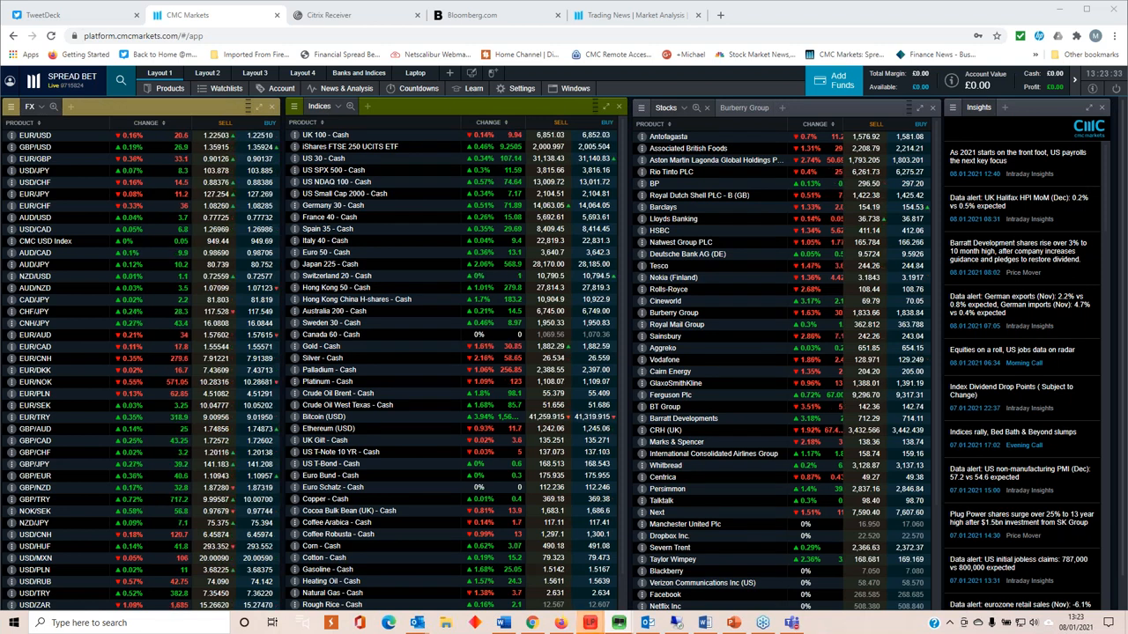
pyautogui.moveTo(1069, 100)
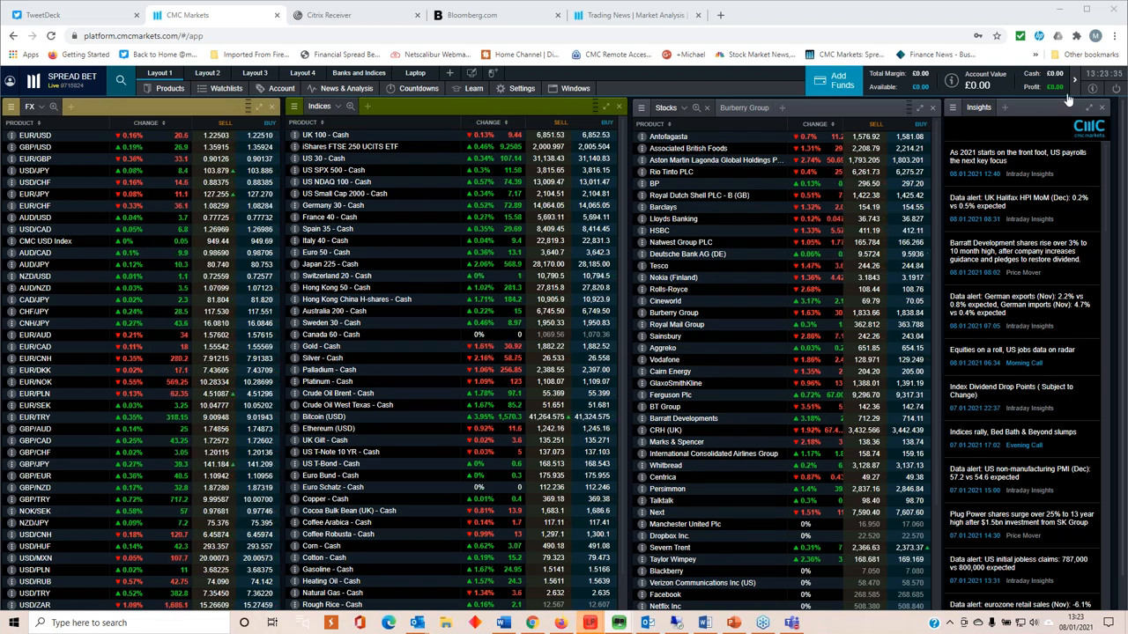
# Step: Open Market Calendar from the News & Analysis menu
pyautogui.click(346, 88)
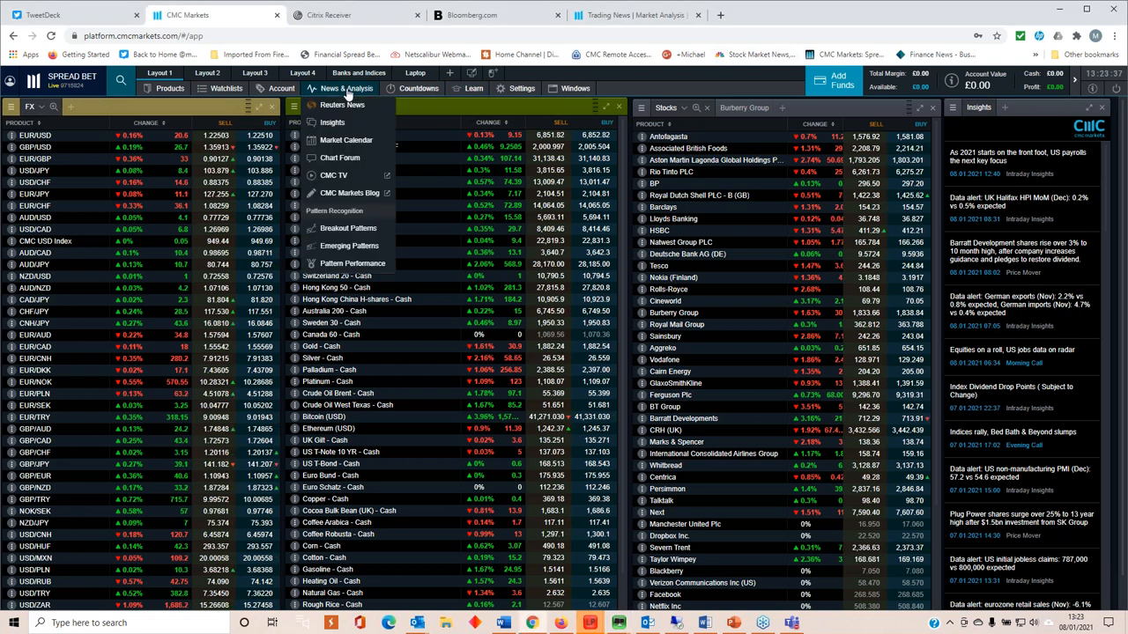
pyautogui.click(346, 139)
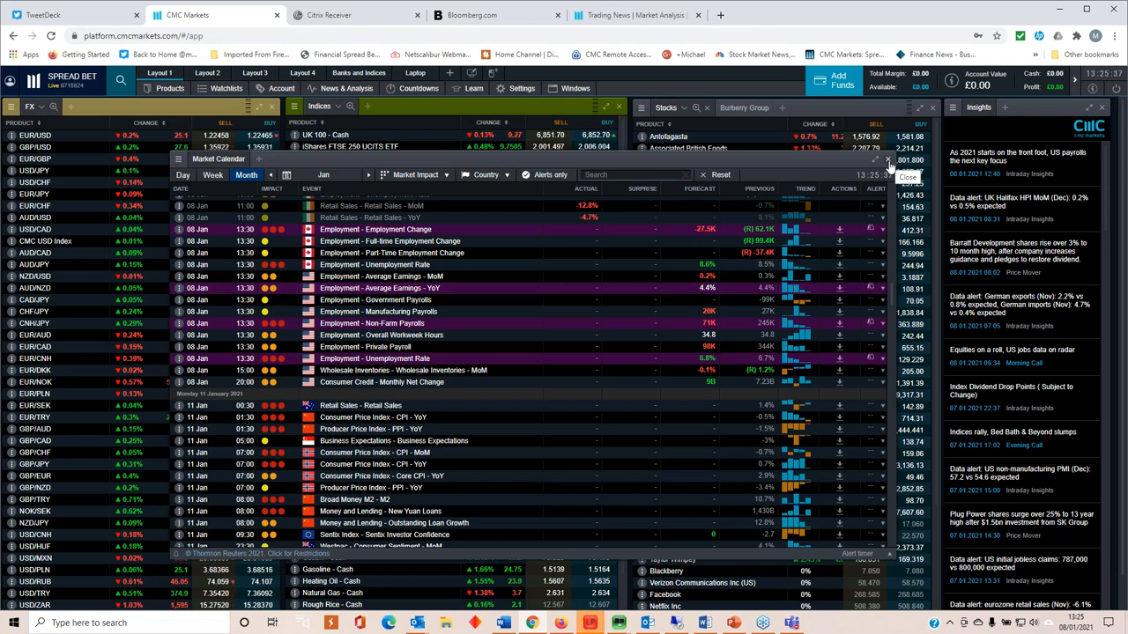
pyautogui.click(907, 177)
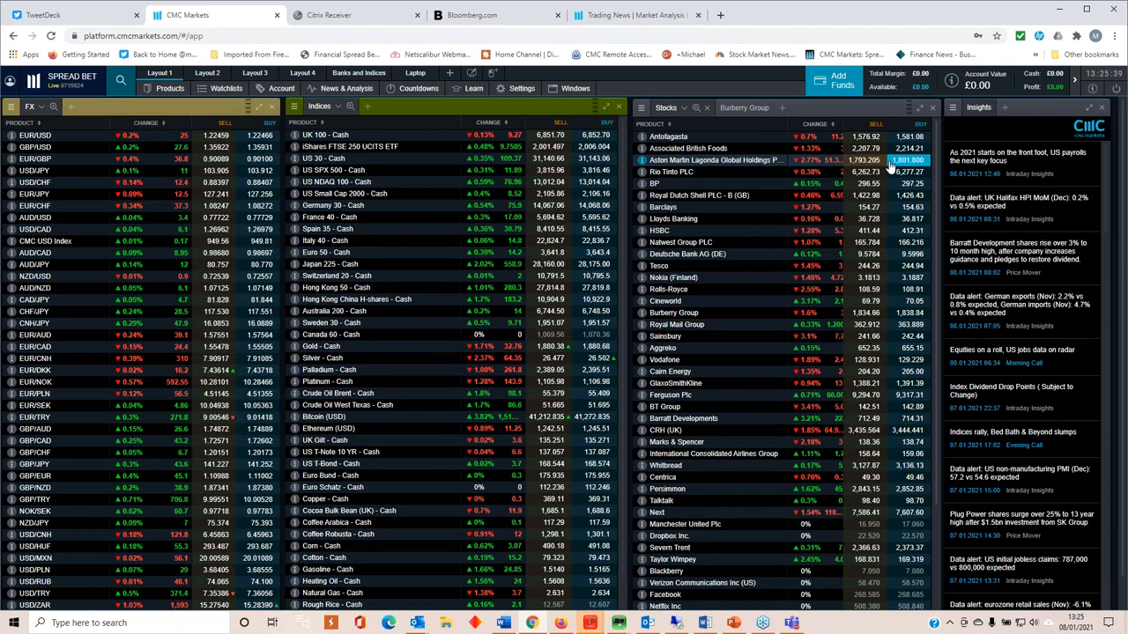
pyautogui.moveTo(352, 376)
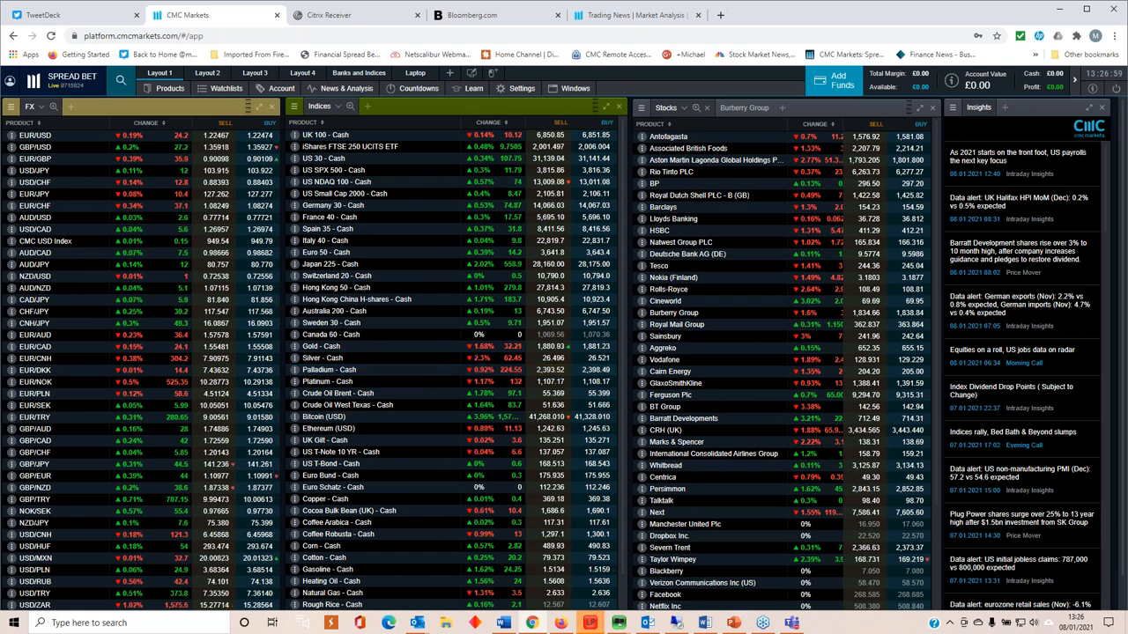
pyautogui.click(169, 88)
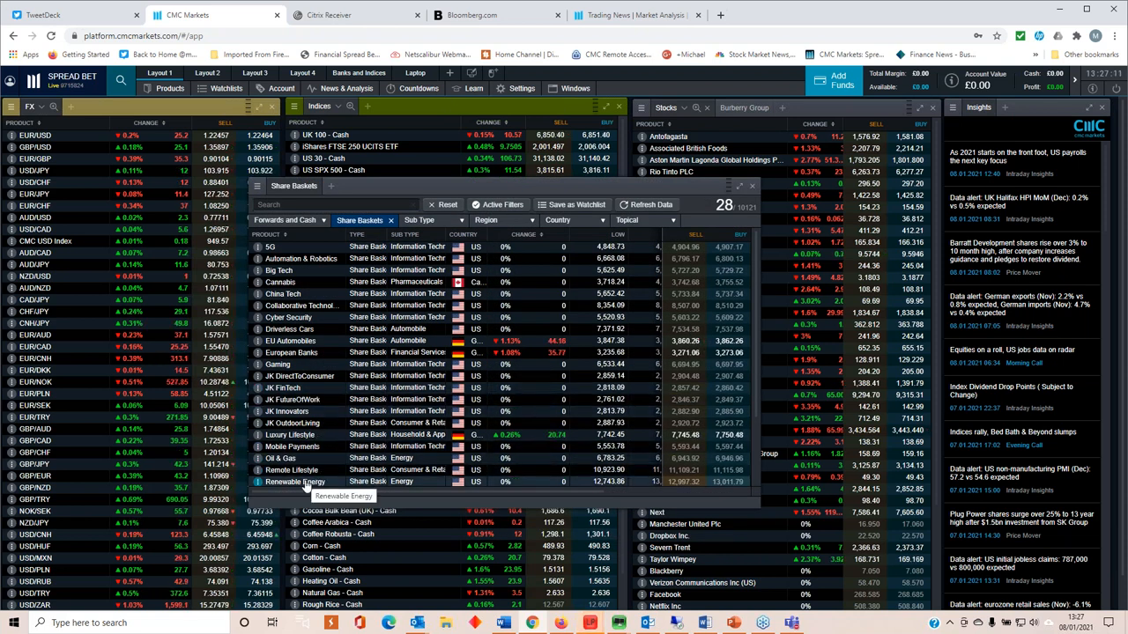
pyautogui.click(295, 482)
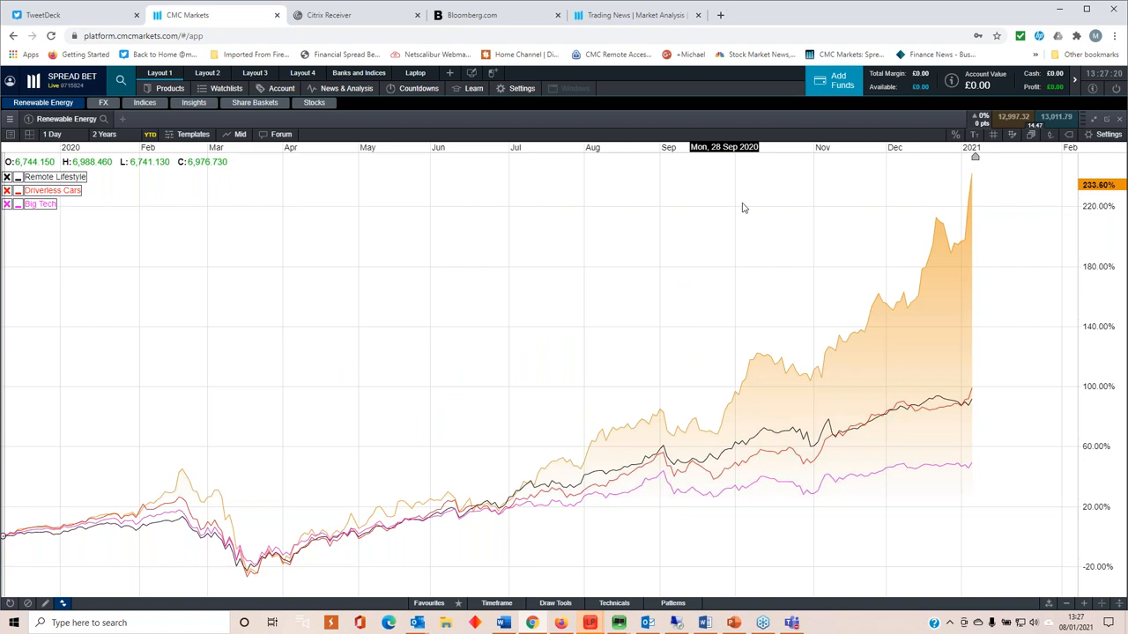
pyautogui.moveTo(886, 465)
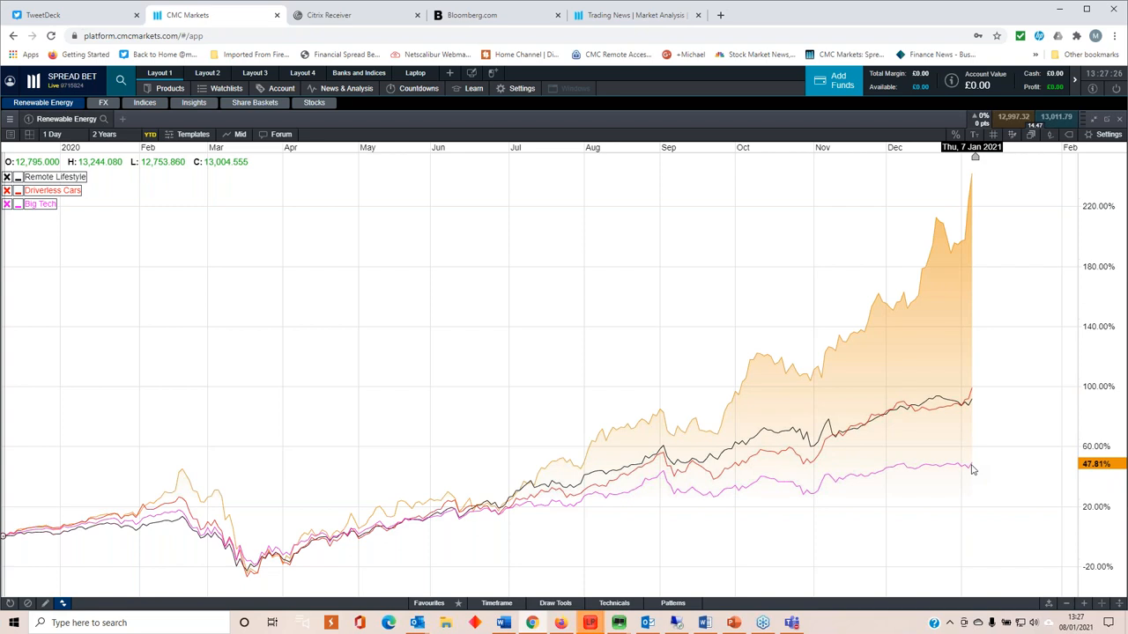
pyautogui.moveTo(377, 249)
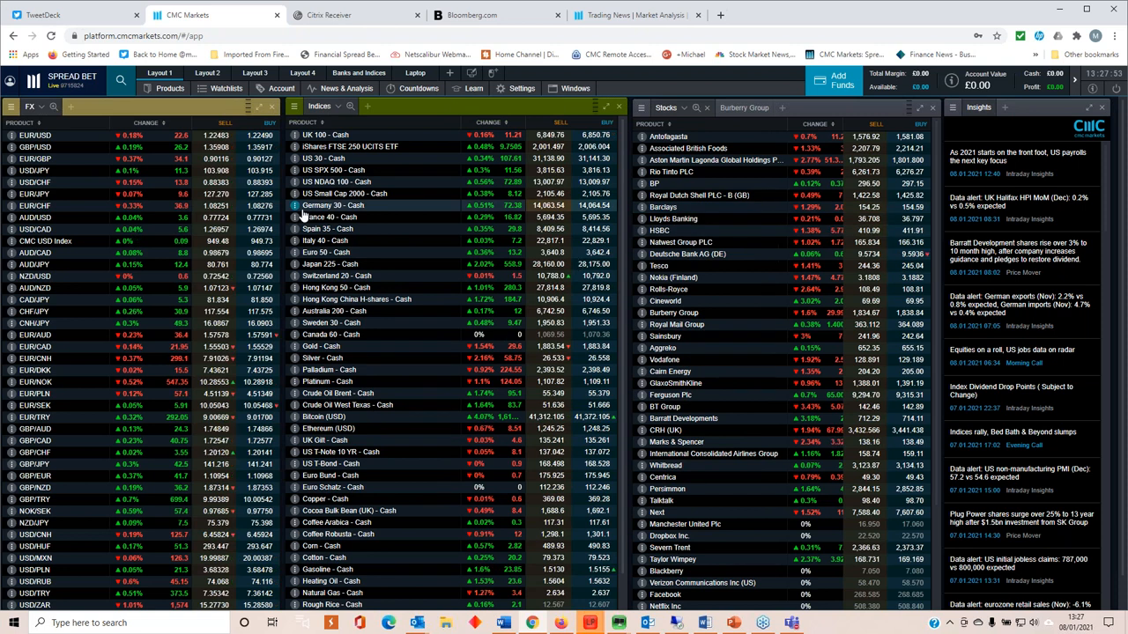
# Step: Open the EUR/USD chart from the FX watchlist and move its window left
pyautogui.click(36, 135)
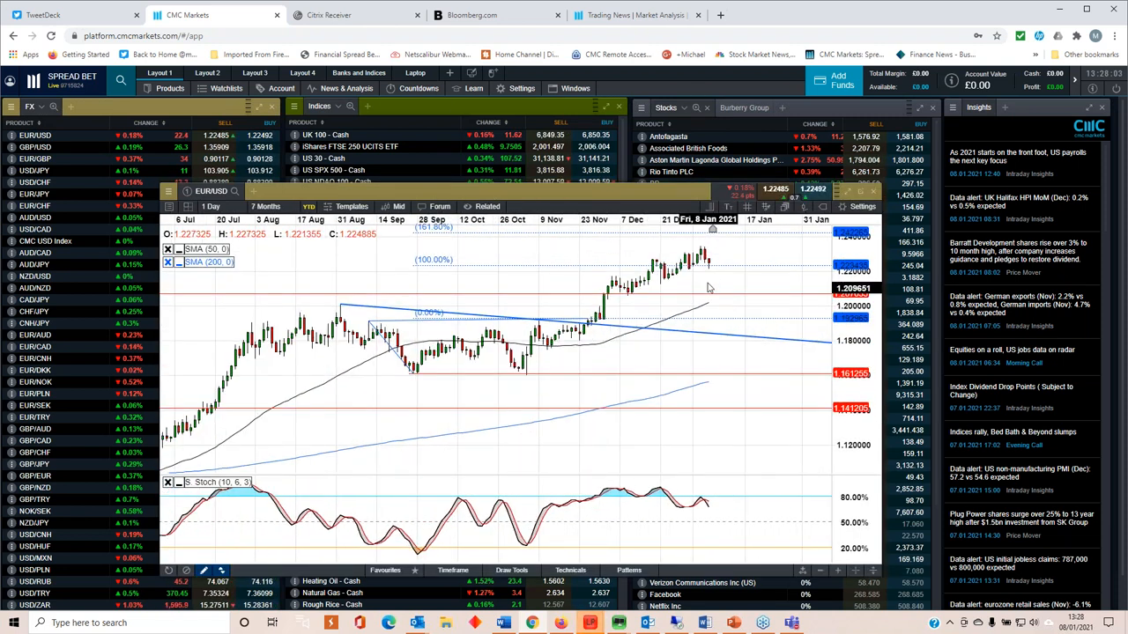
pyautogui.moveTo(368, 319); pyautogui.dragTo(586, 317)
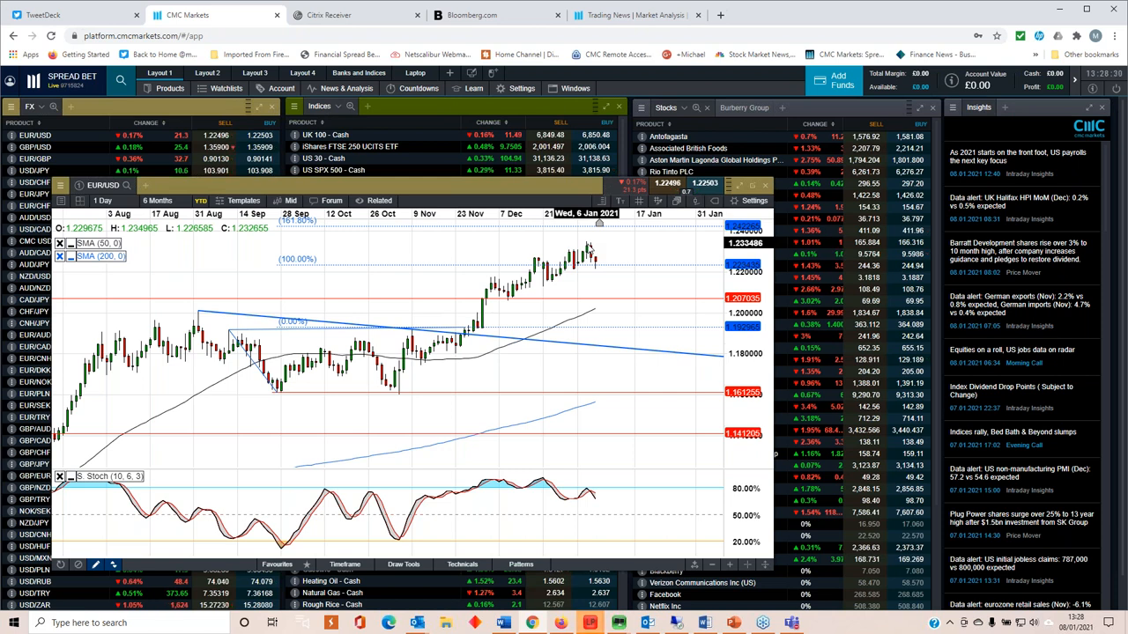
pyautogui.moveTo(594, 323)
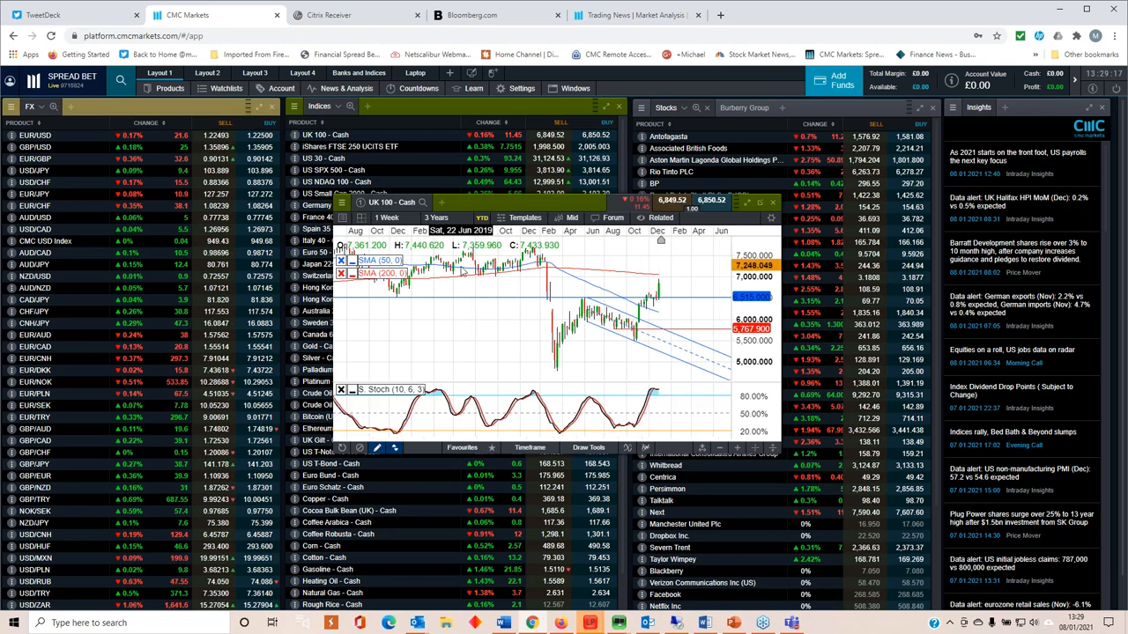
# Step: Switch the UK 100 - Cash chart to the 1 Day timeframe
pyautogui.click(386, 218)
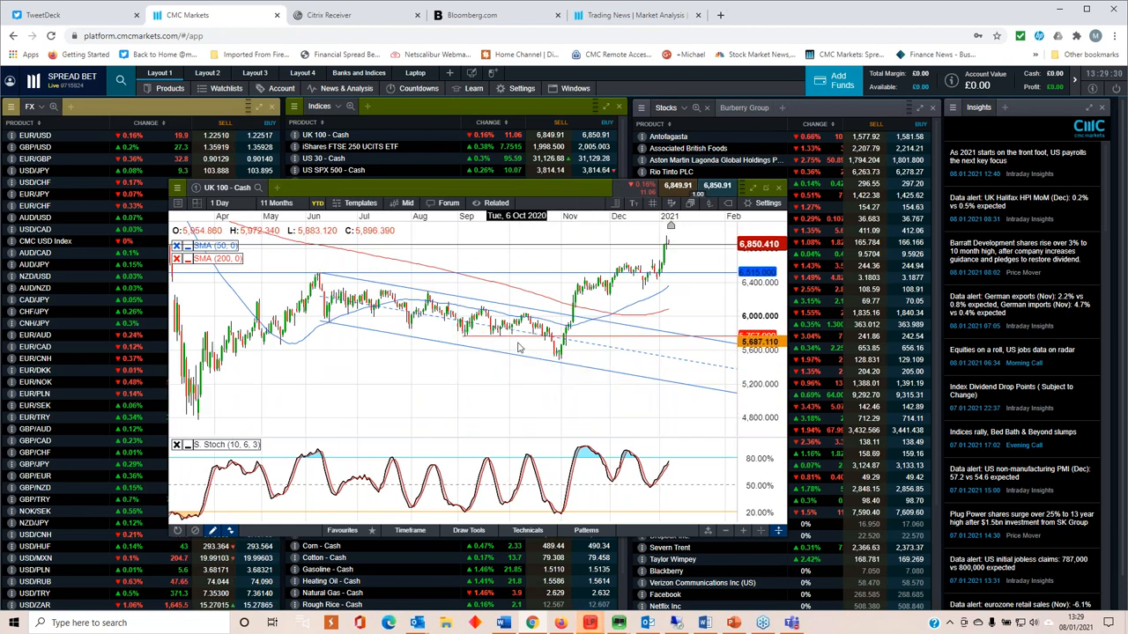
pyautogui.click(271, 202)
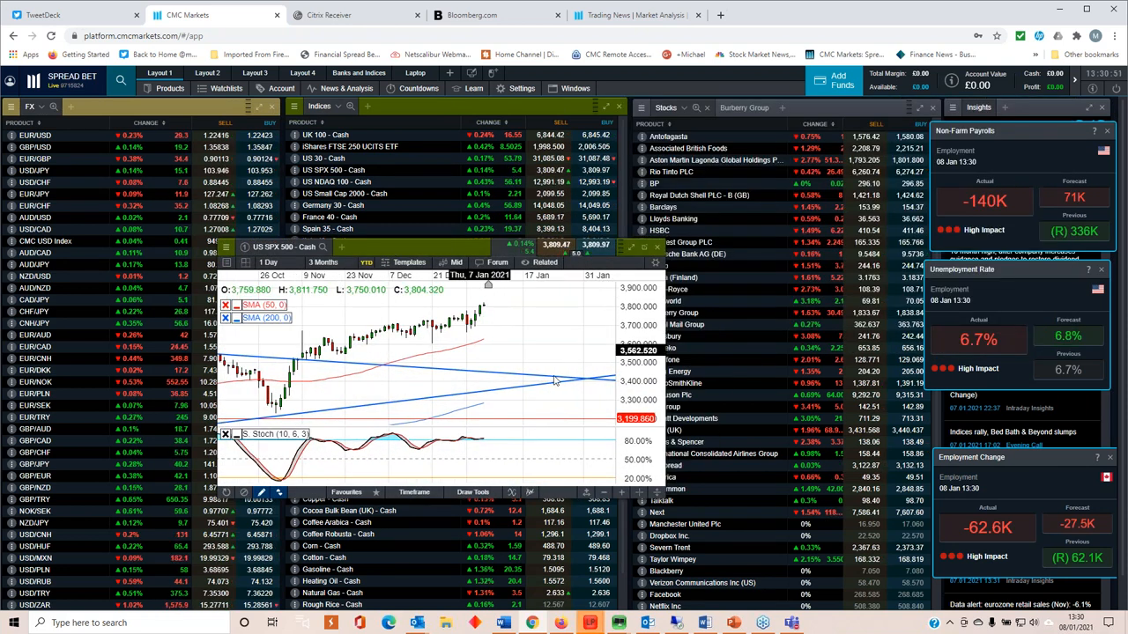
pyautogui.moveTo(458, 330)
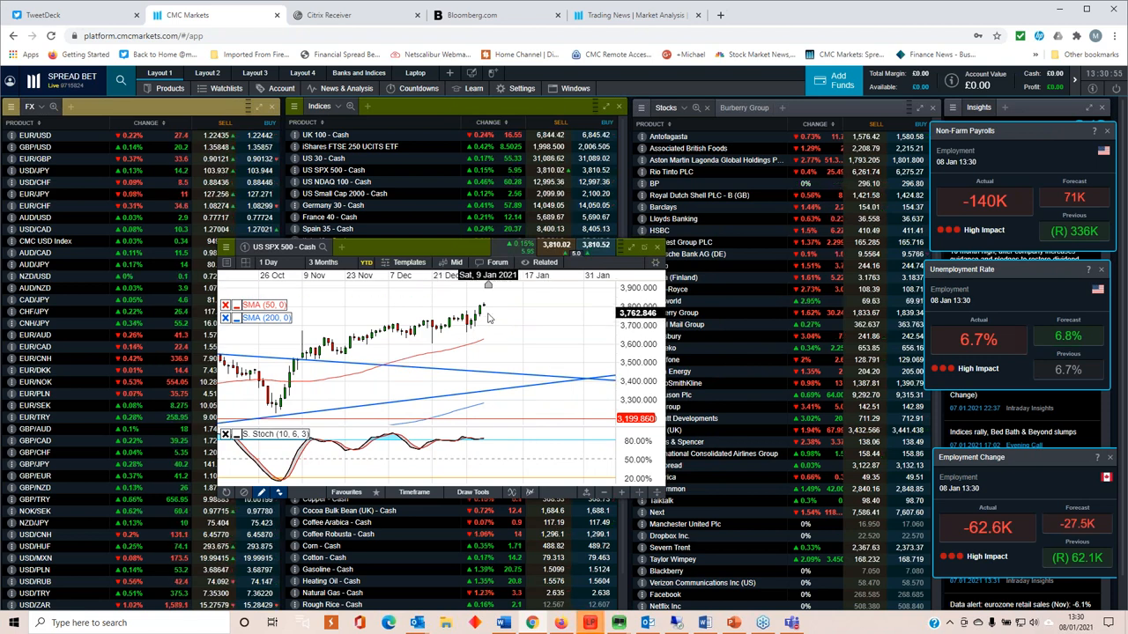
# Step: Open the US SPX 500 - Cash daily chart from the Indices watchlist
pyautogui.click(322, 262)
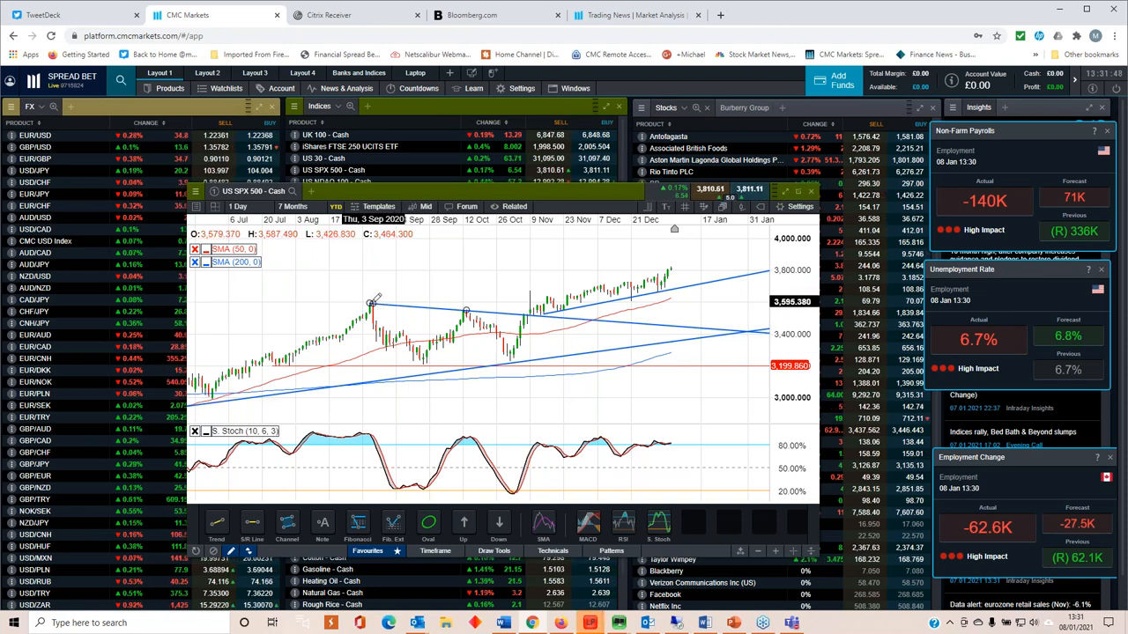
# Step: Reposition the US SPX 500 chart window slightly to the left
pyautogui.moveTo(373, 302); pyautogui.dragTo(515, 355)
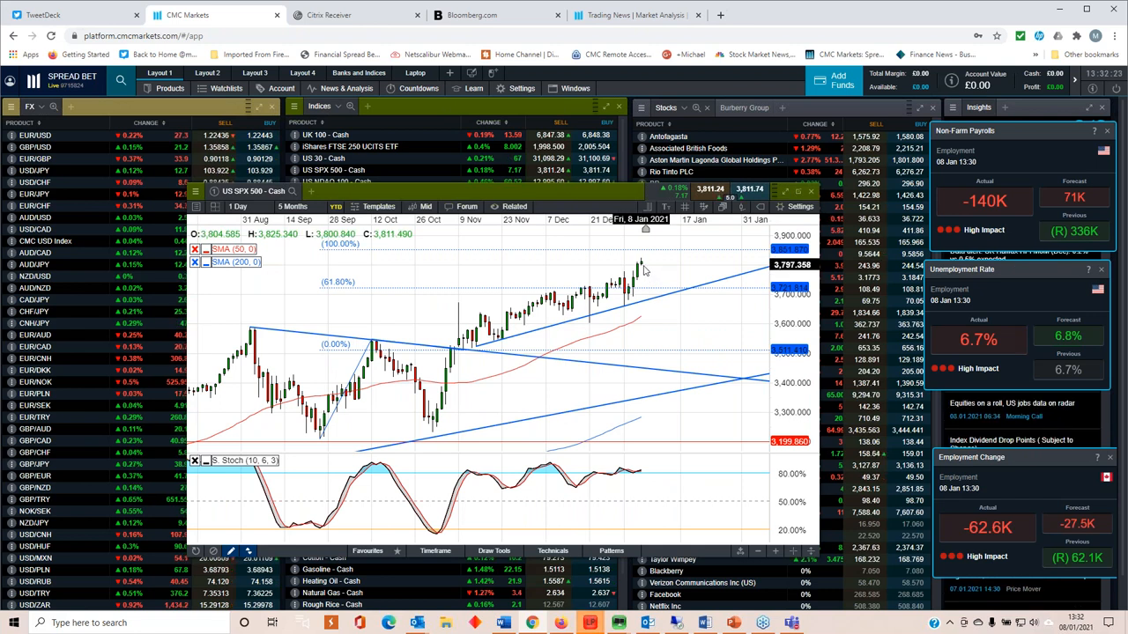
pyautogui.moveTo(317, 438); pyautogui.dragTo(463, 348)
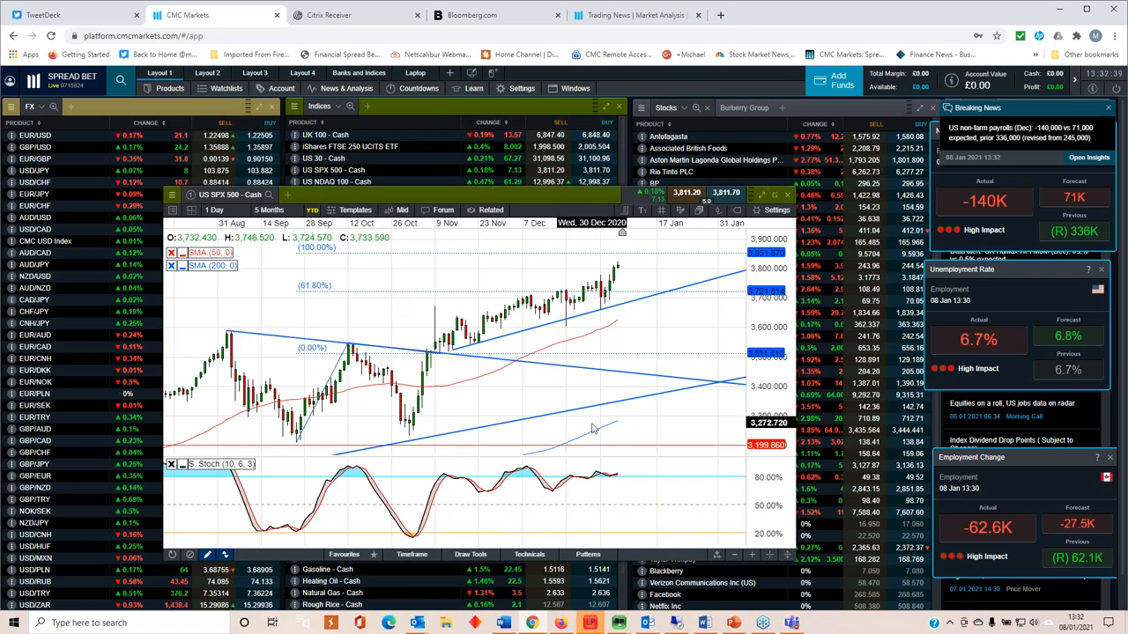
# Step: Close the SPX 500 chart to begin opening Hong Kong 50 - Cash
pyautogui.click(269, 210)
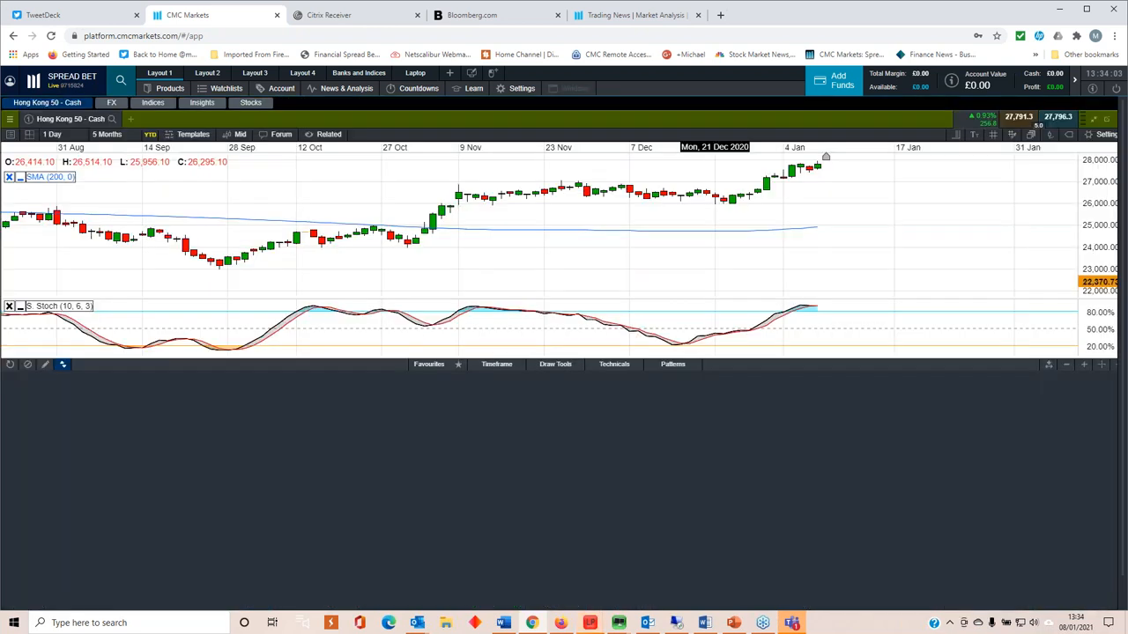
# Step: Set the Hong Kong 50 chart to 1 Week candles over 8 Years
pyautogui.click(103, 134)
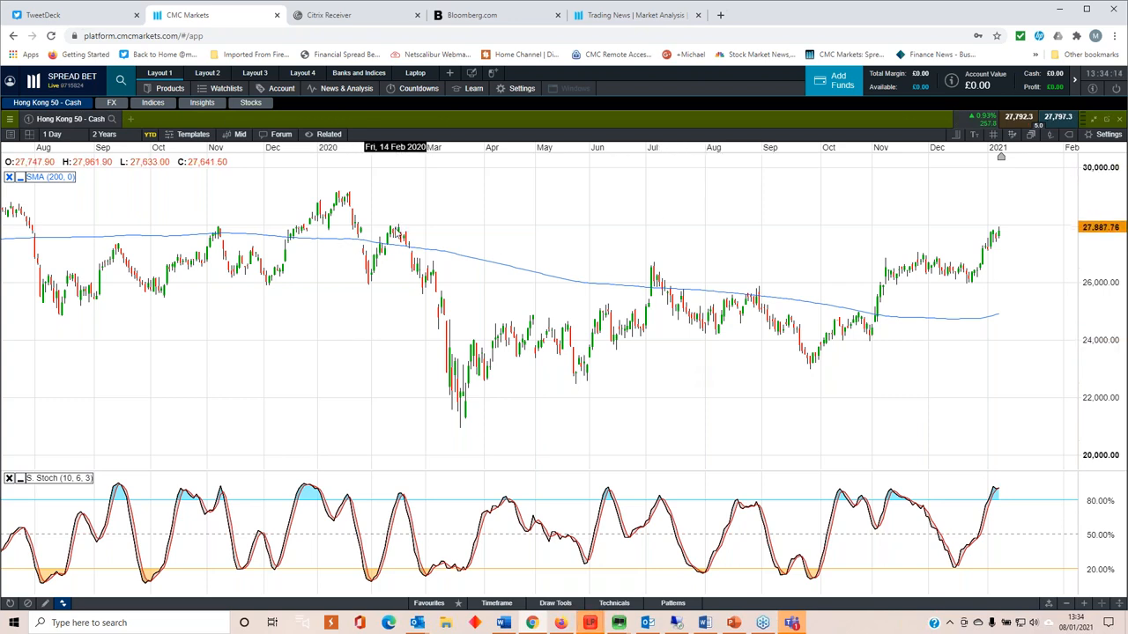
pyautogui.moveTo(740, 260)
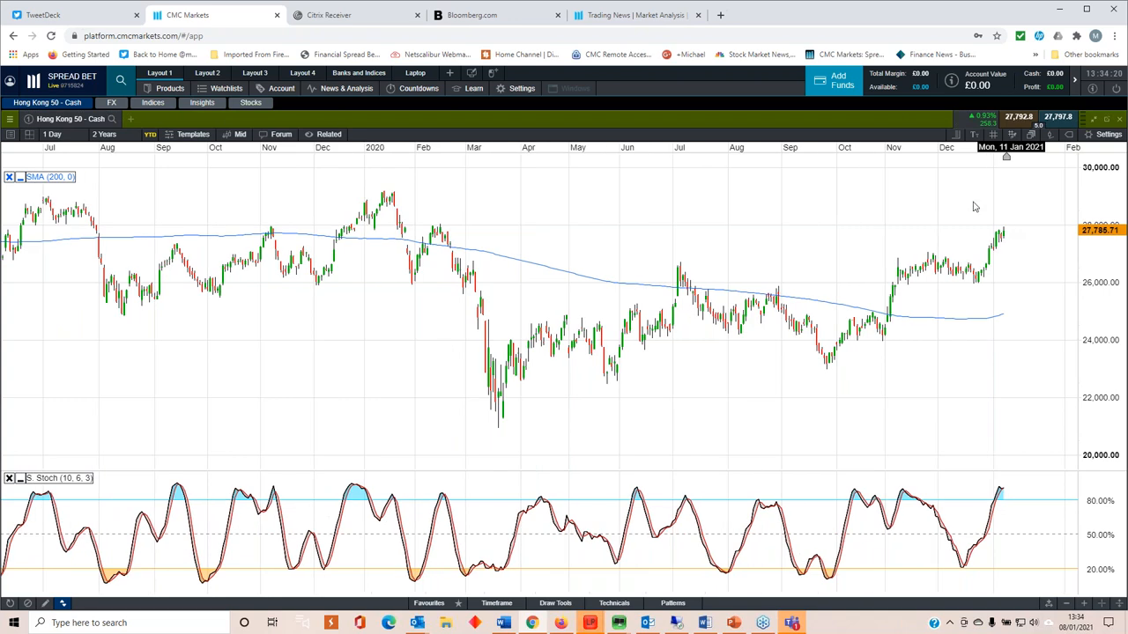
pyautogui.moveTo(878, 181)
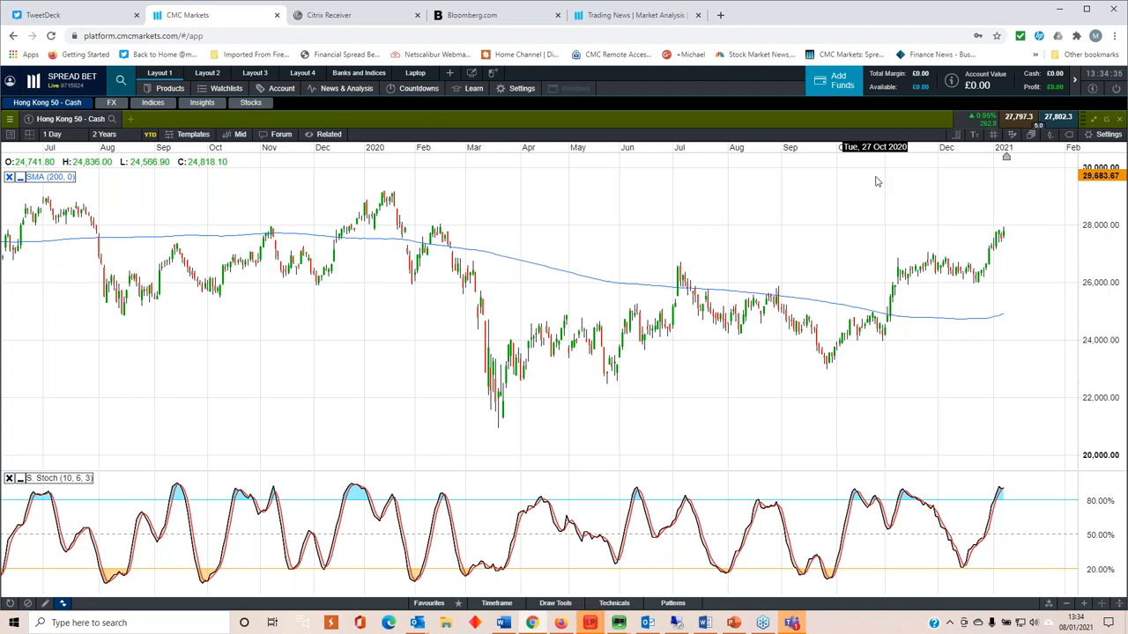
pyautogui.moveTo(851, 259)
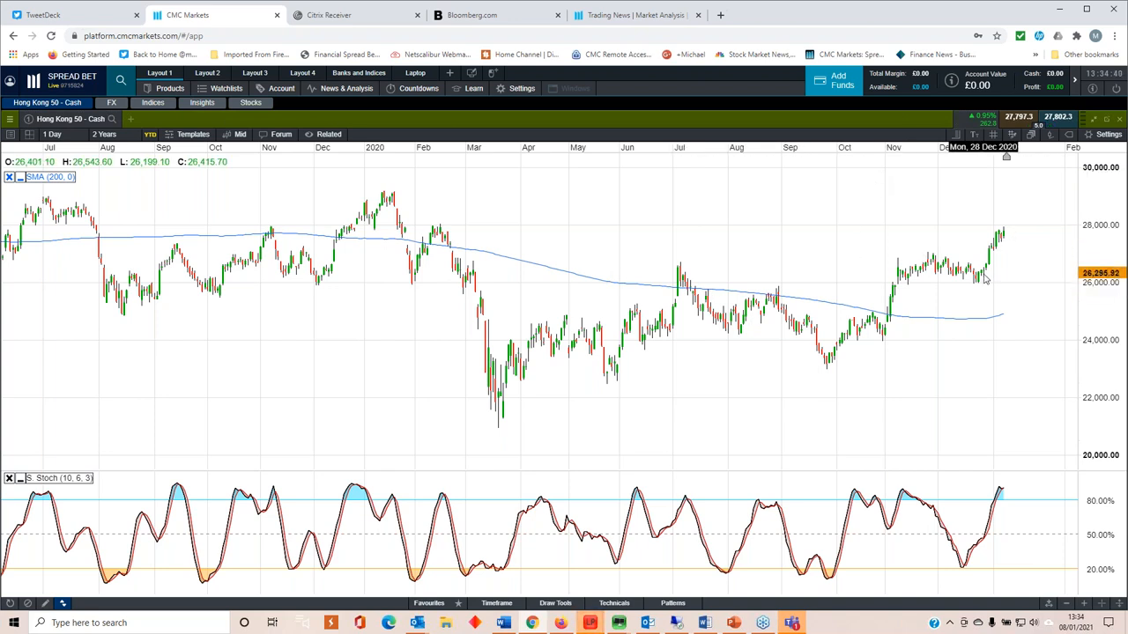
pyautogui.click(52, 133)
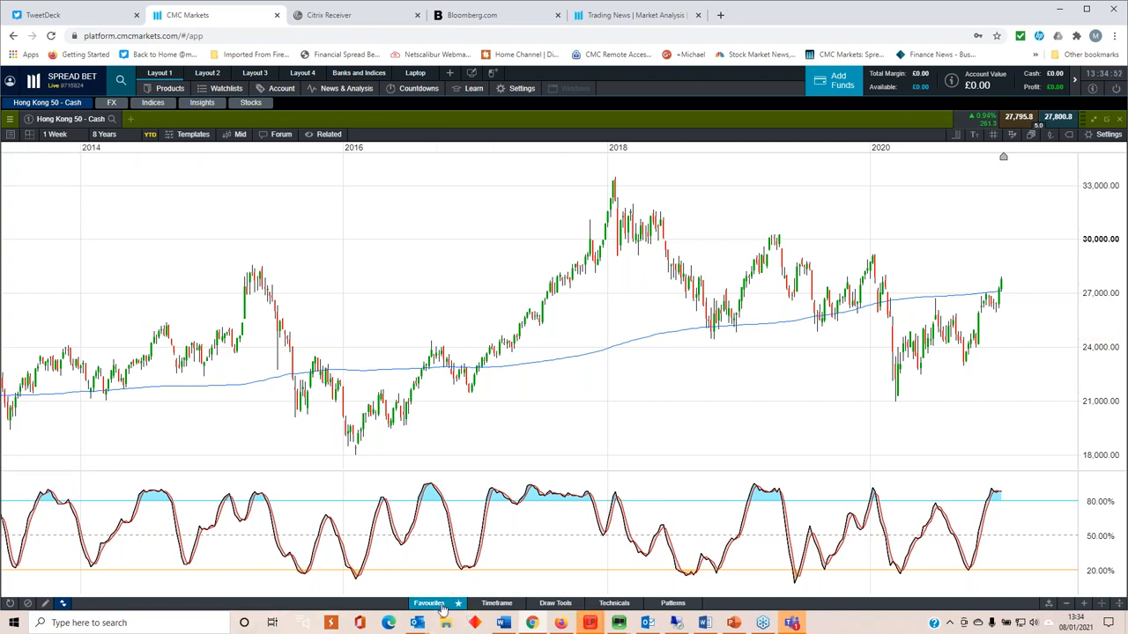
# Step: Open Draw Tools beneath the Hong Kong 50 weekly chart
pyautogui.click(429, 602)
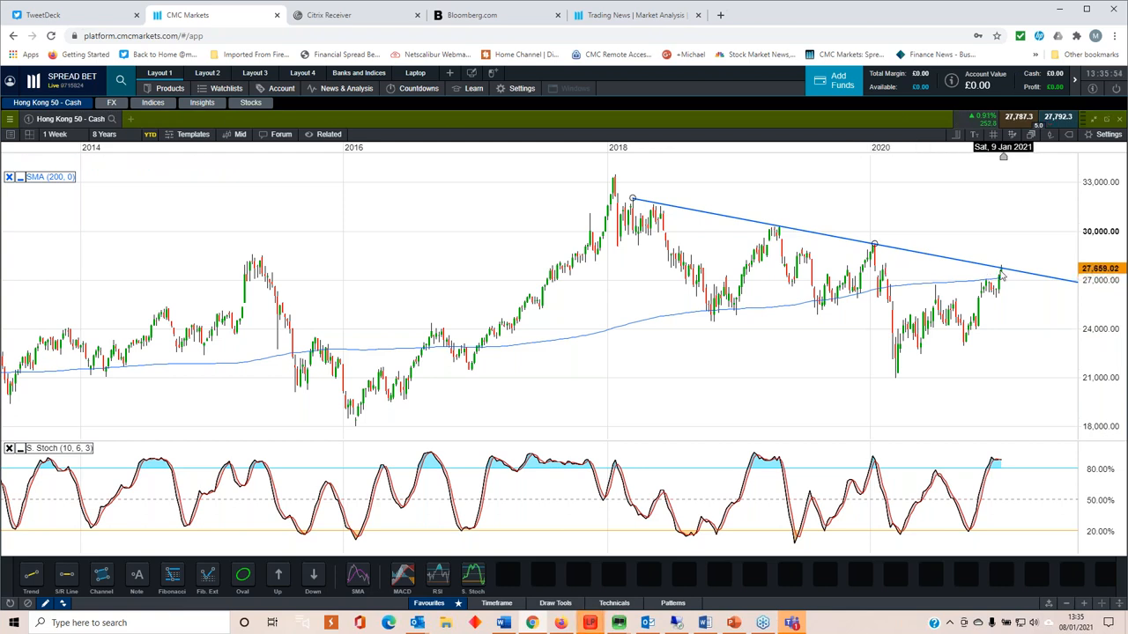
pyautogui.moveTo(1001, 275)
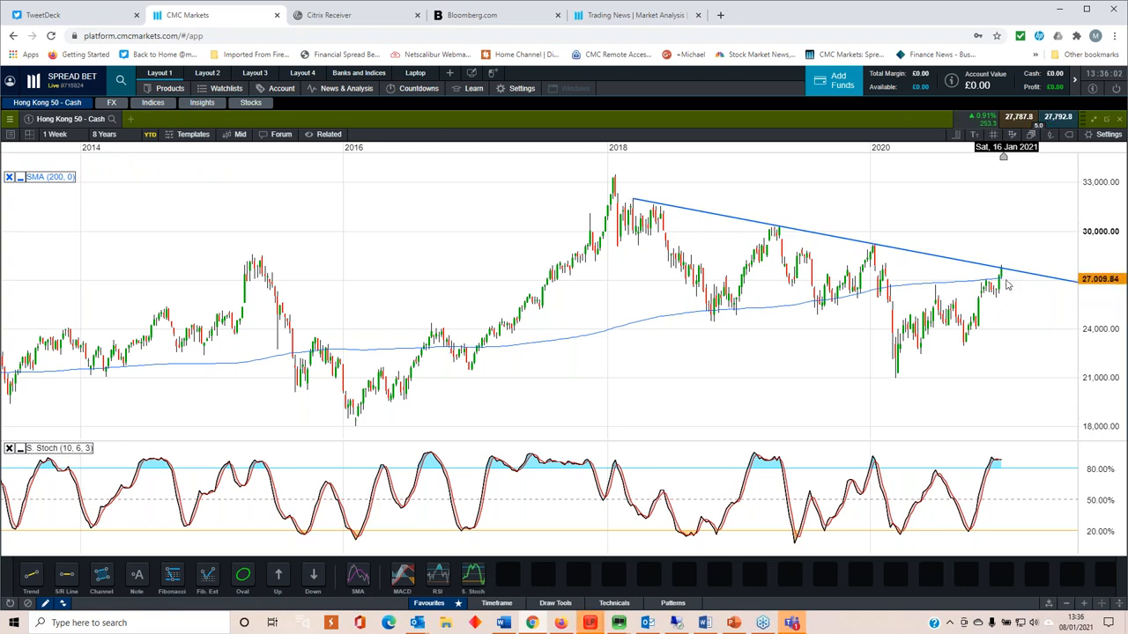
pyautogui.moveTo(320, 347)
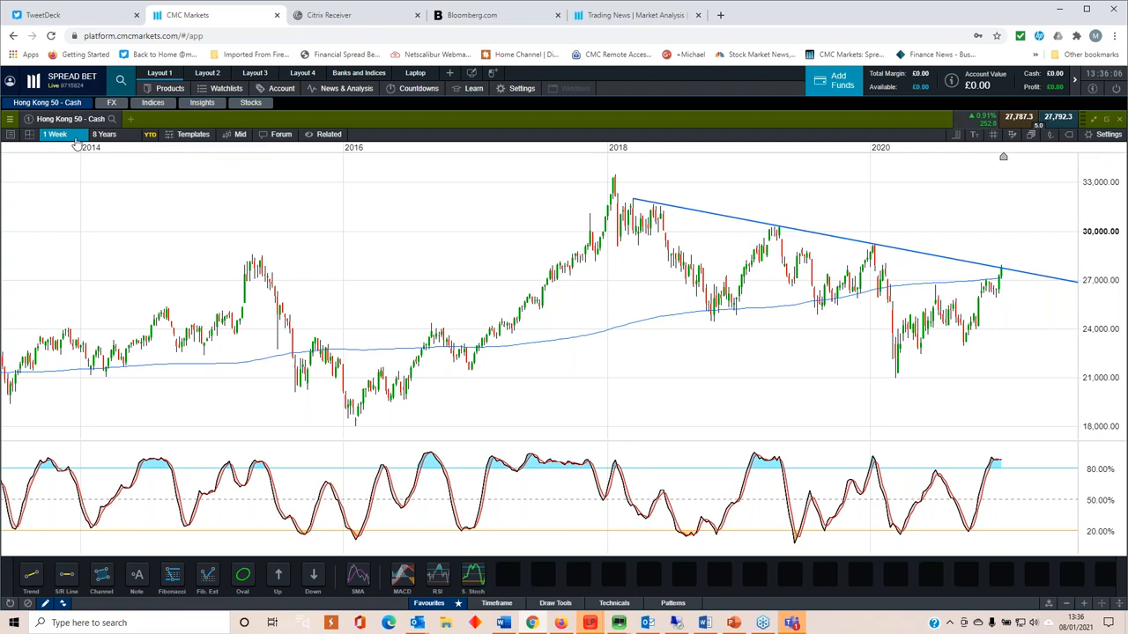
# Step: Switch the Hong Kong 50 chart to 1 Day candles
pyautogui.click(56, 134)
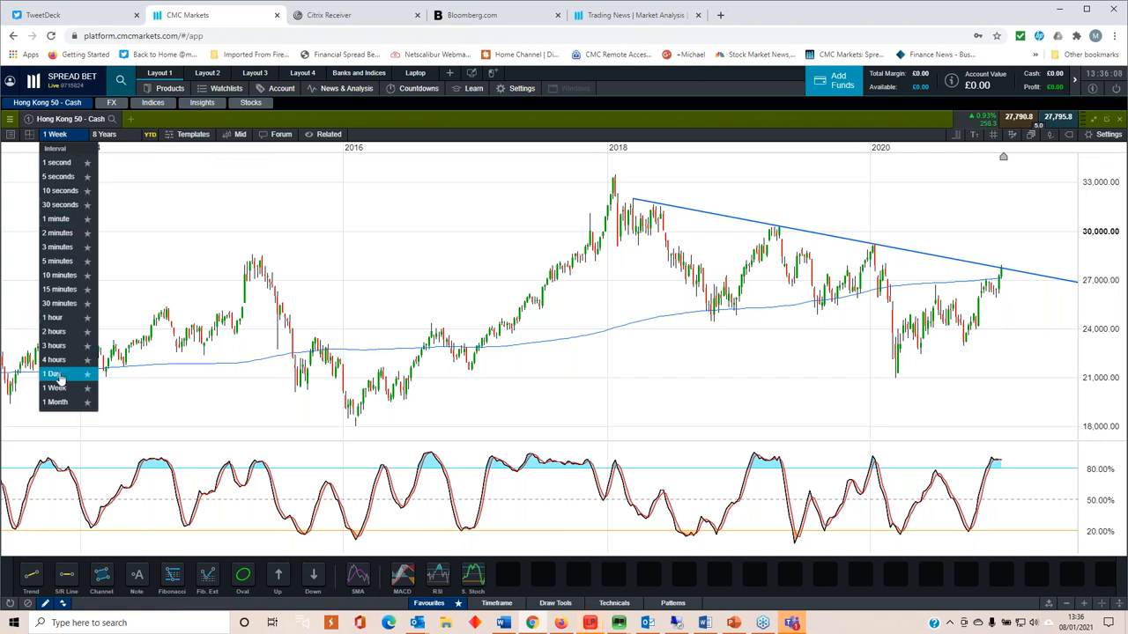
pyautogui.click(51, 373)
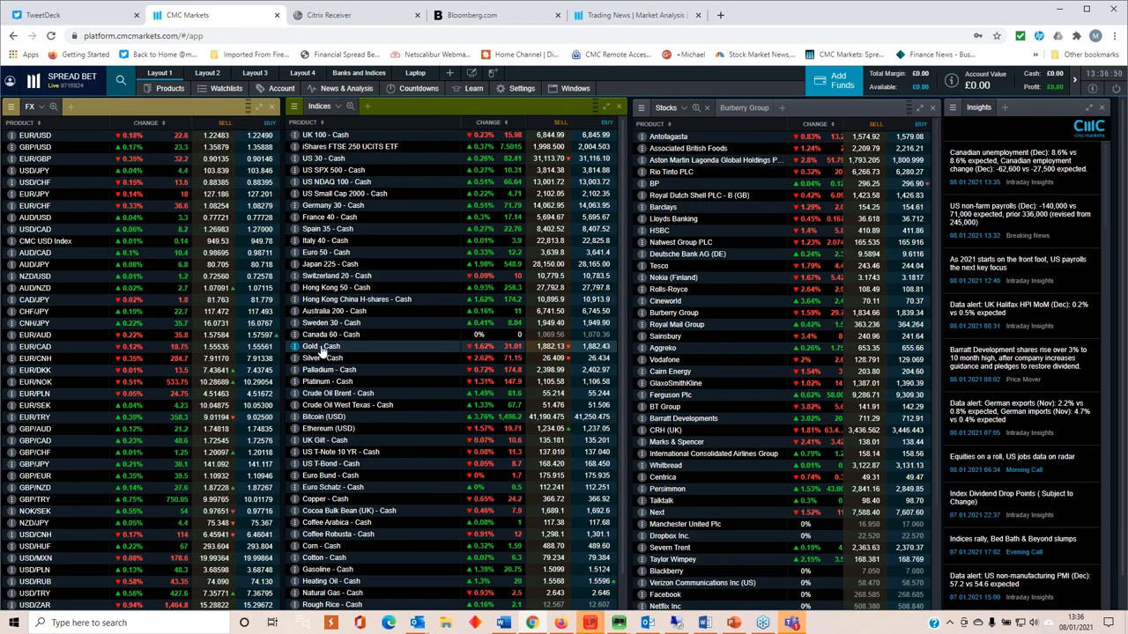
# Step: Select Gold - Cash and review its seven-month daily chart
pyautogui.click(319, 346)
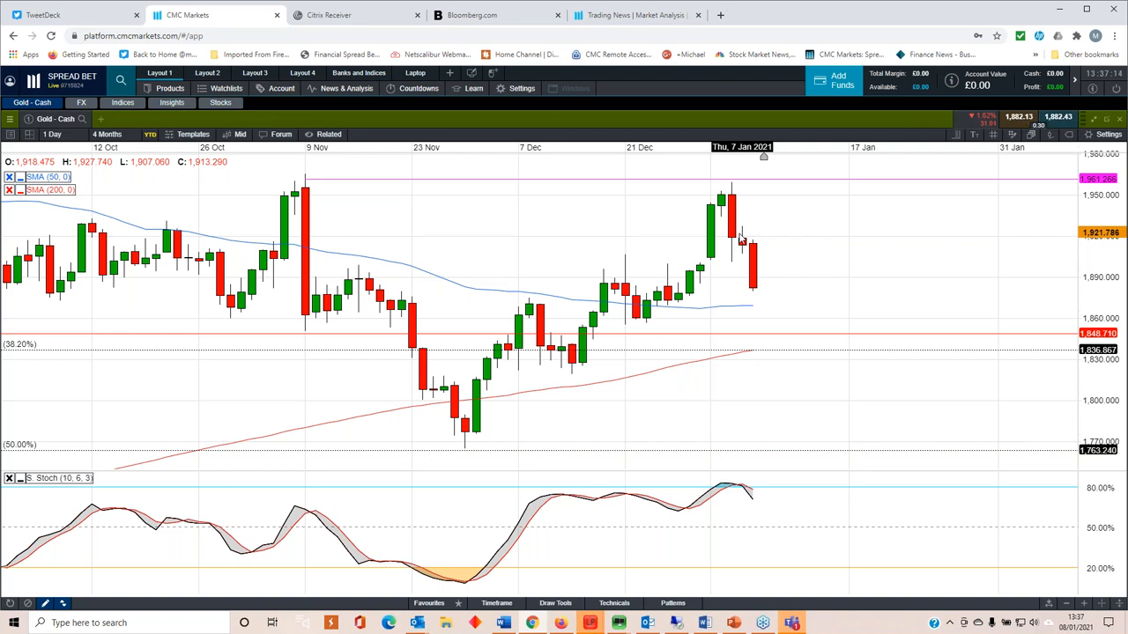
pyautogui.click(107, 134)
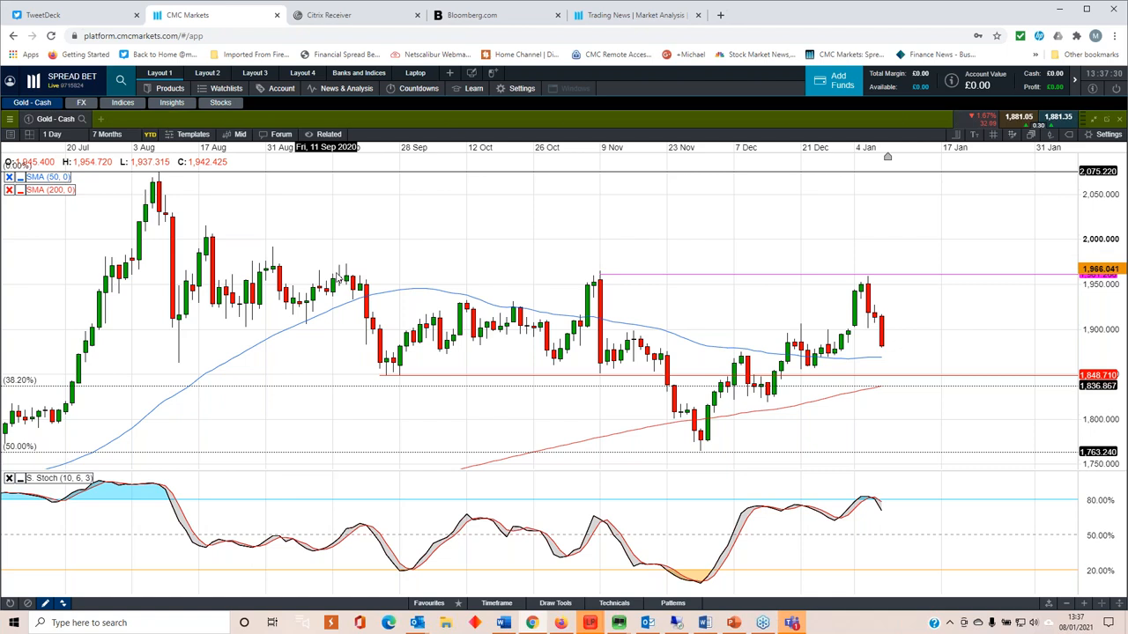
pyautogui.moveTo(340, 277)
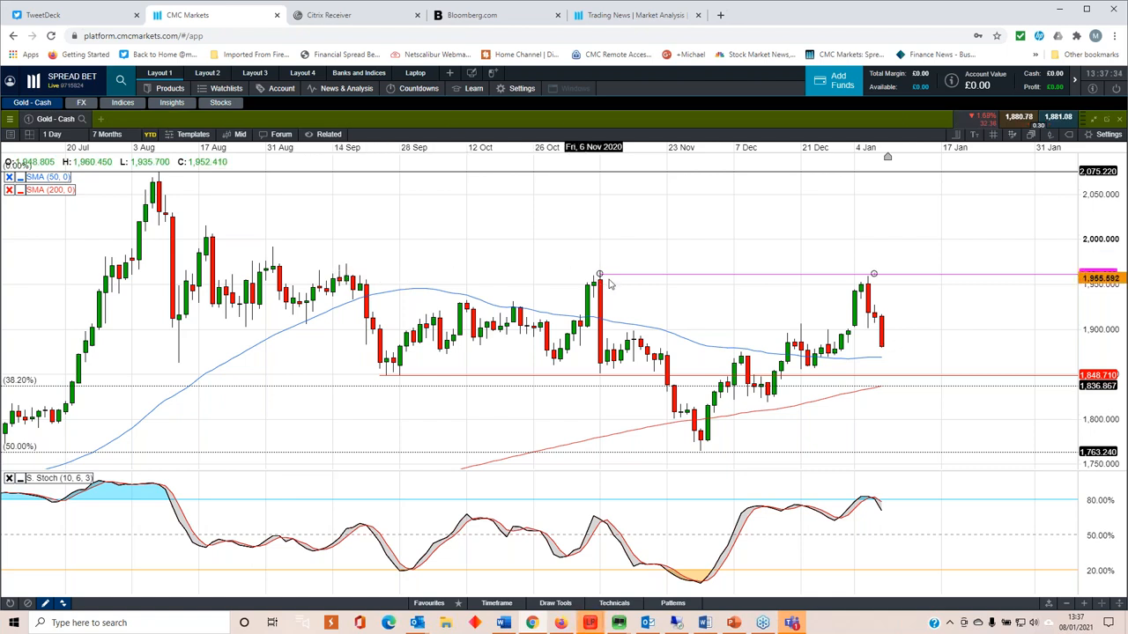
pyautogui.moveTo(872, 286)
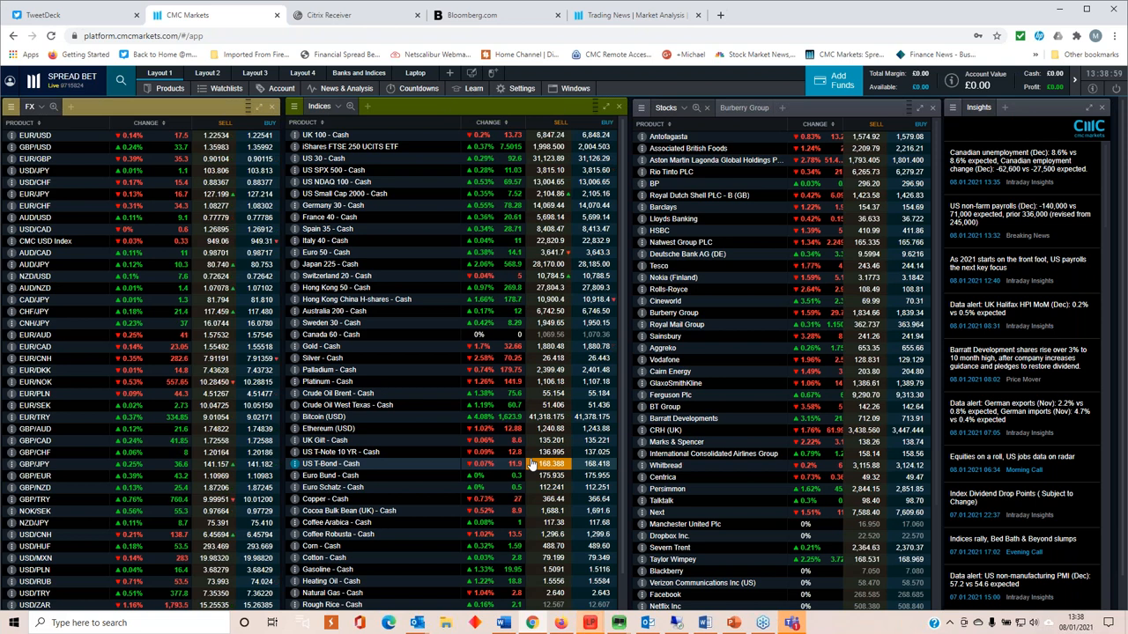
# Step: Switch to the Trading News | Market Analysis tab and browse the M&S, renewables and GBP/USD articles
pyautogui.click(635, 15)
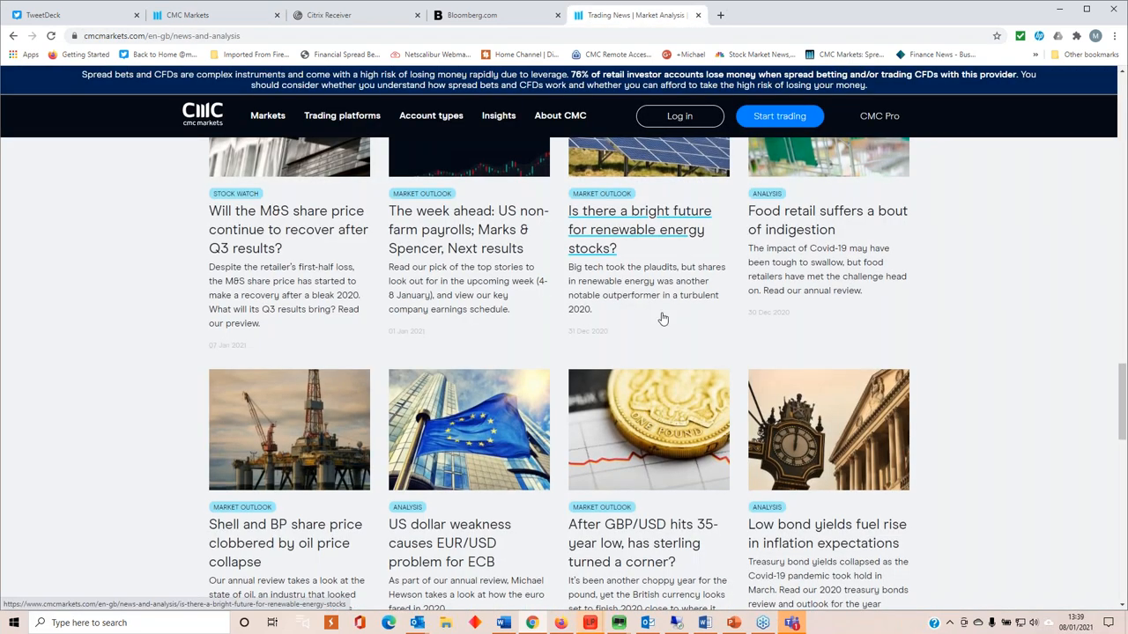
pyautogui.scroll(-3)
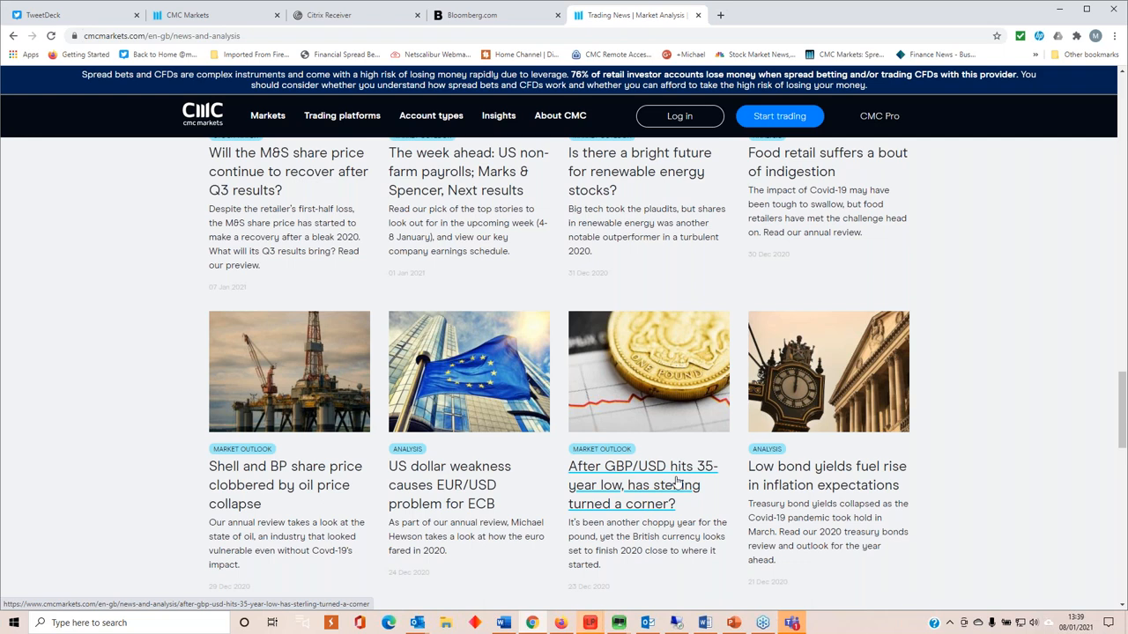
pyautogui.moveTo(678, 569)
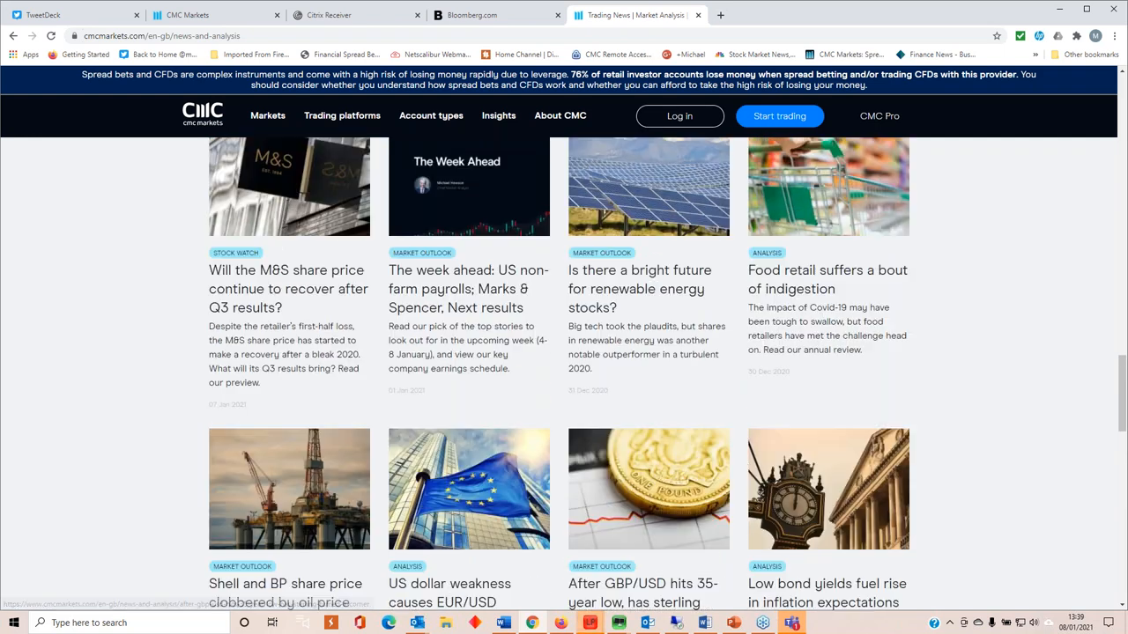
pyautogui.scroll(-3)
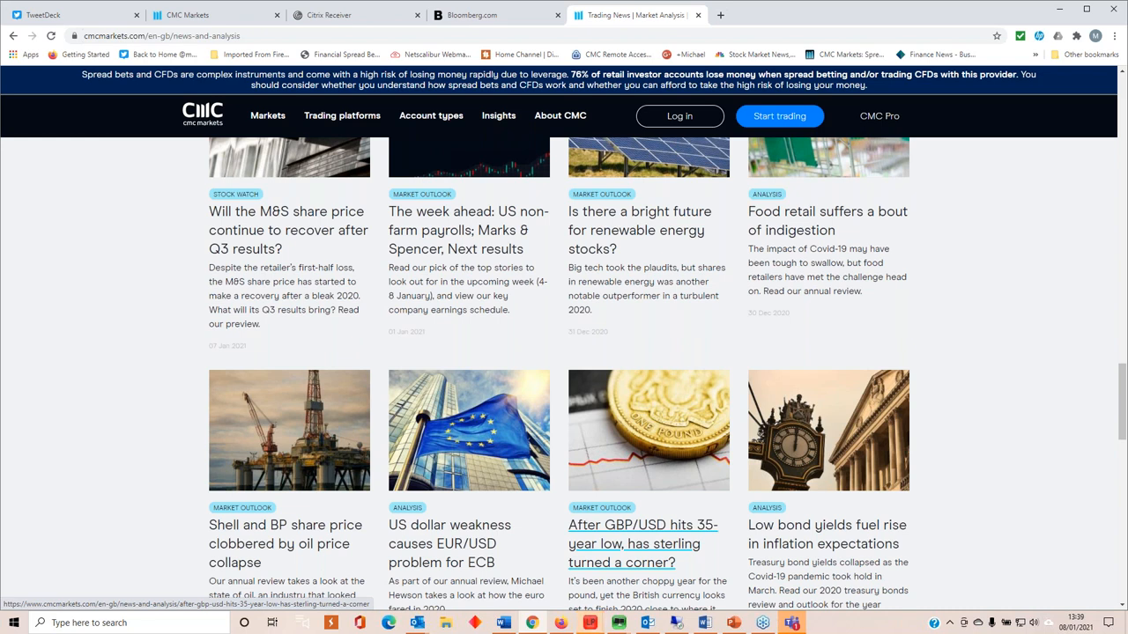
pyautogui.moveTo(678, 554)
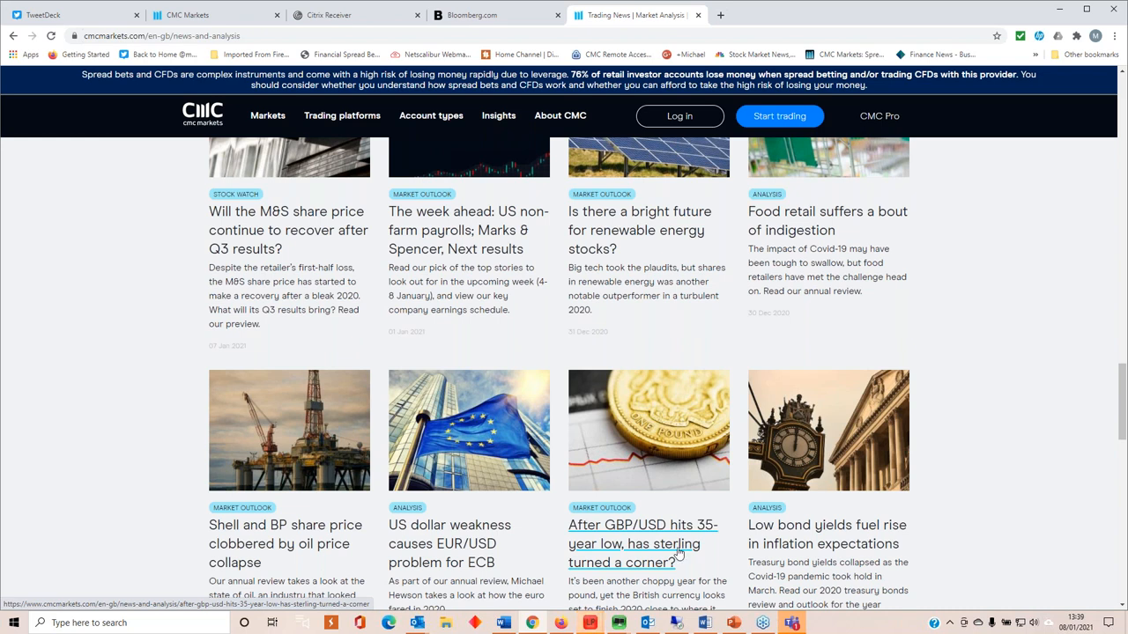
pyautogui.moveTo(702, 448)
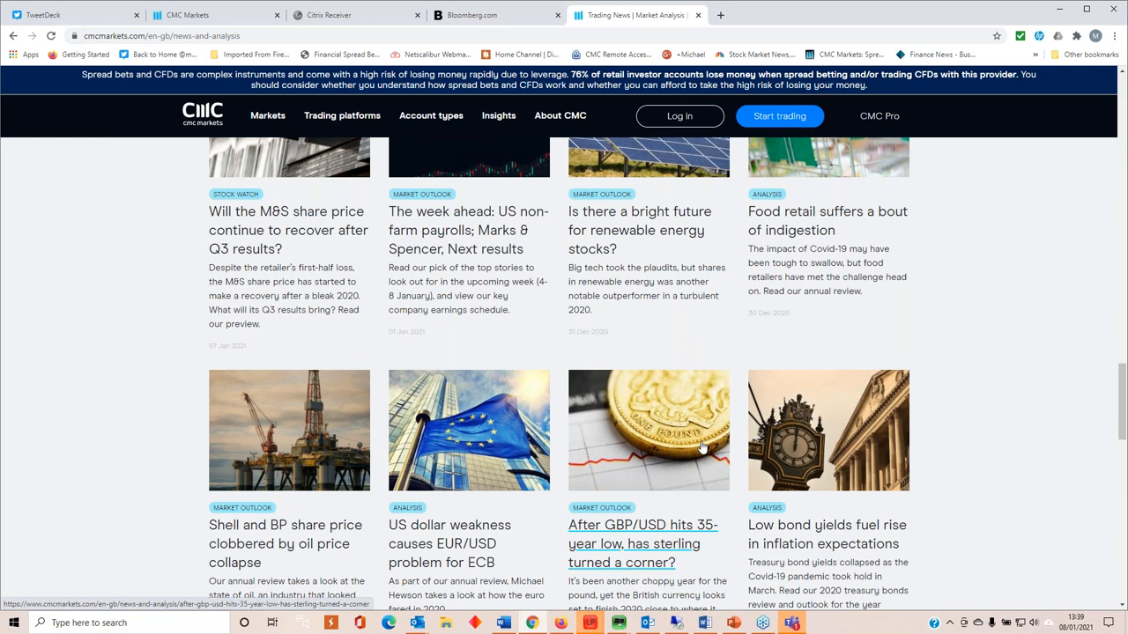
pyautogui.scroll(-3)
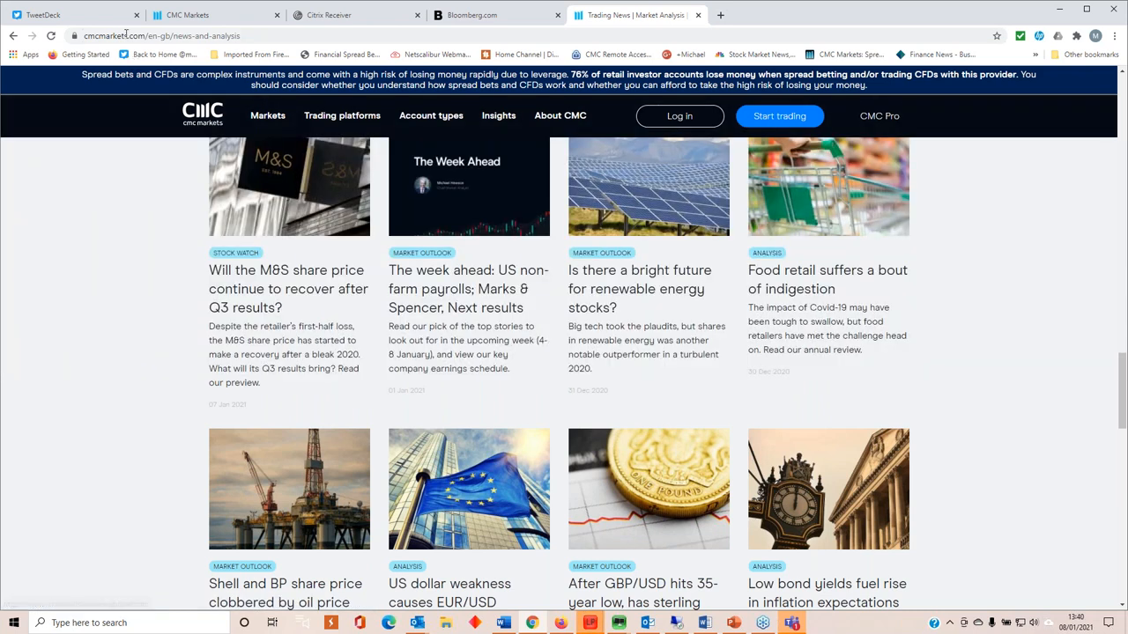
# Step: Open the GBP/USD chart from the price lists and change 1 Week to 1 Day
pyautogui.click(211, 15)
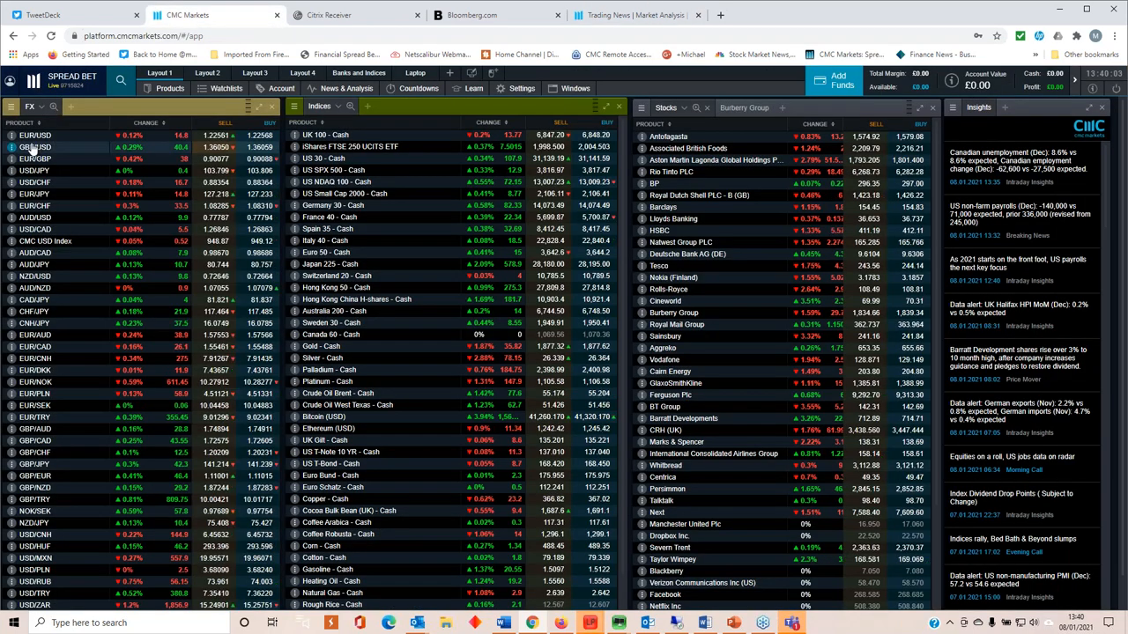
pyautogui.click(35, 147)
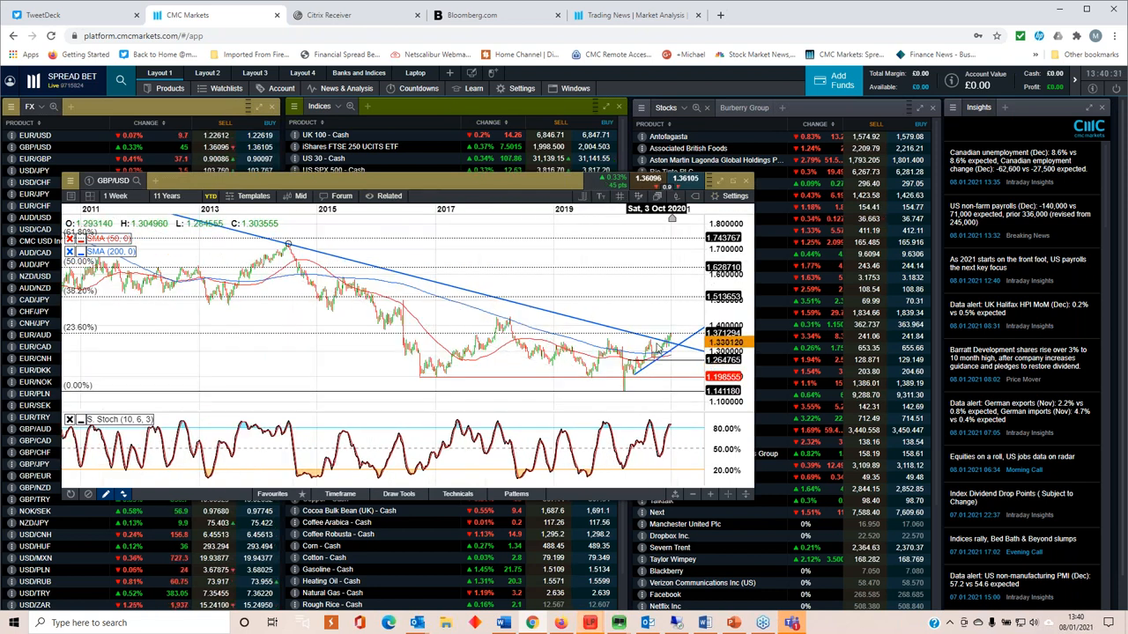
pyautogui.click(163, 196)
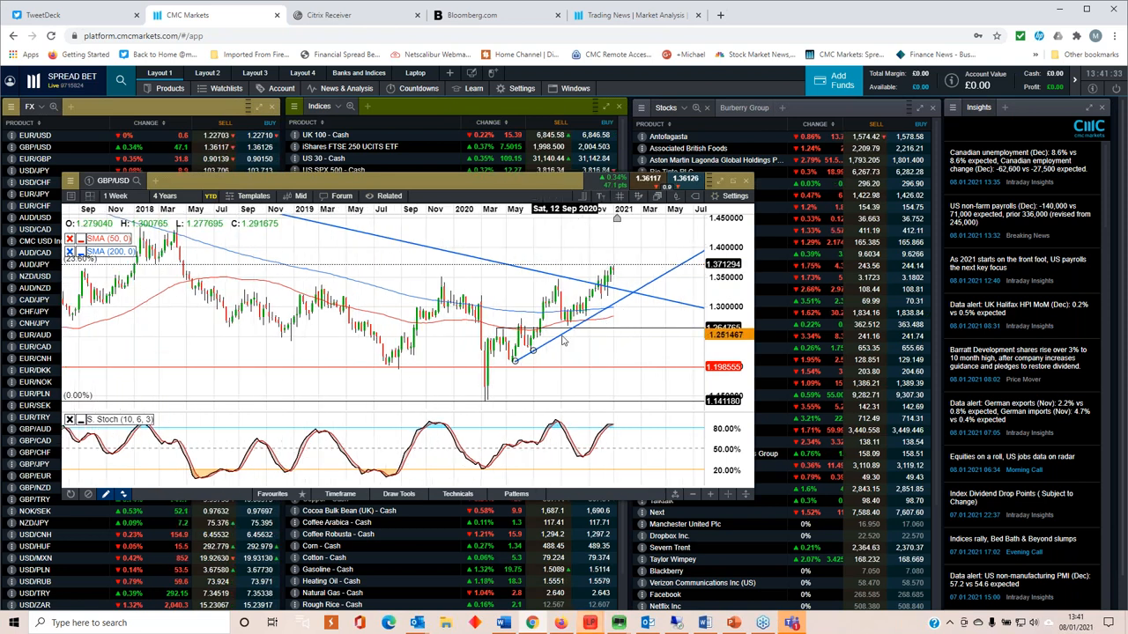
pyautogui.click(164, 195)
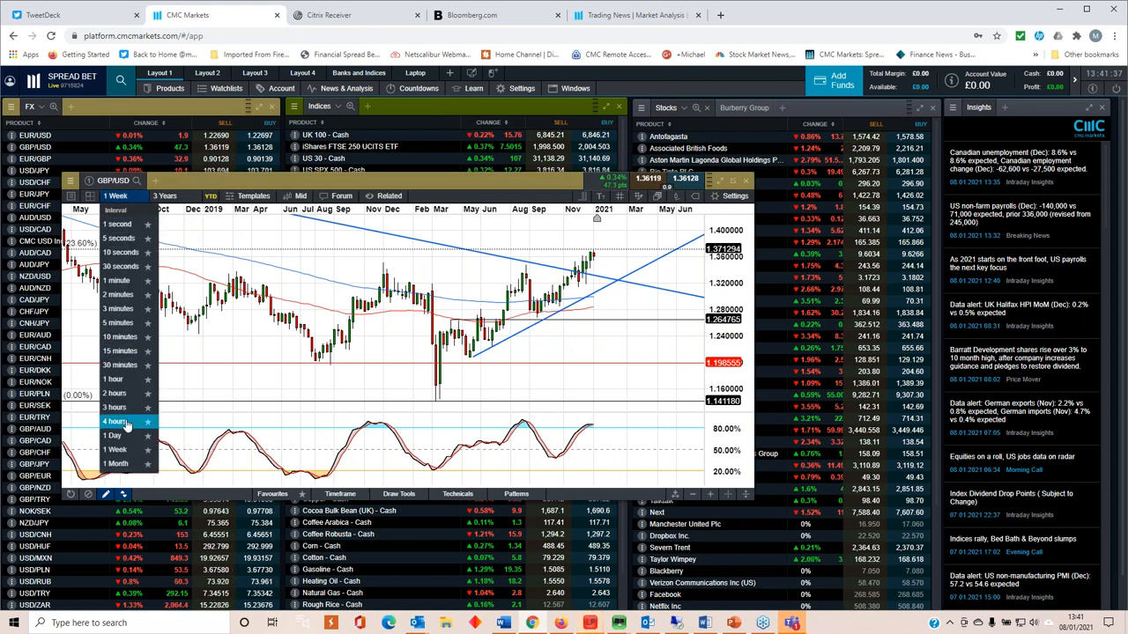
pyautogui.click(113, 435)
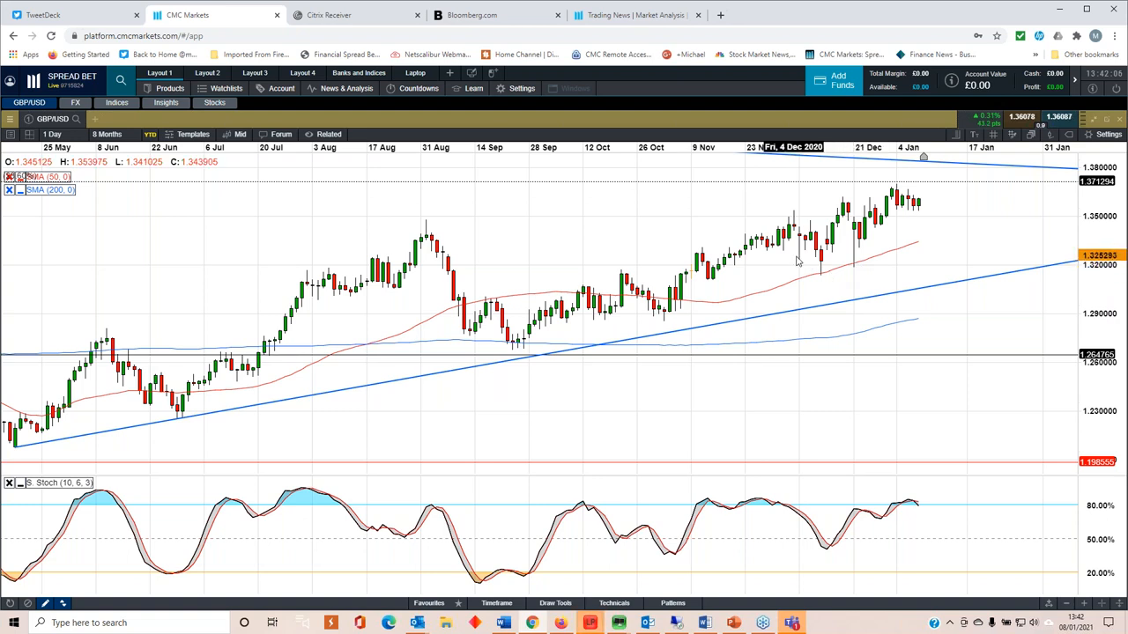
pyautogui.moveTo(804, 282)
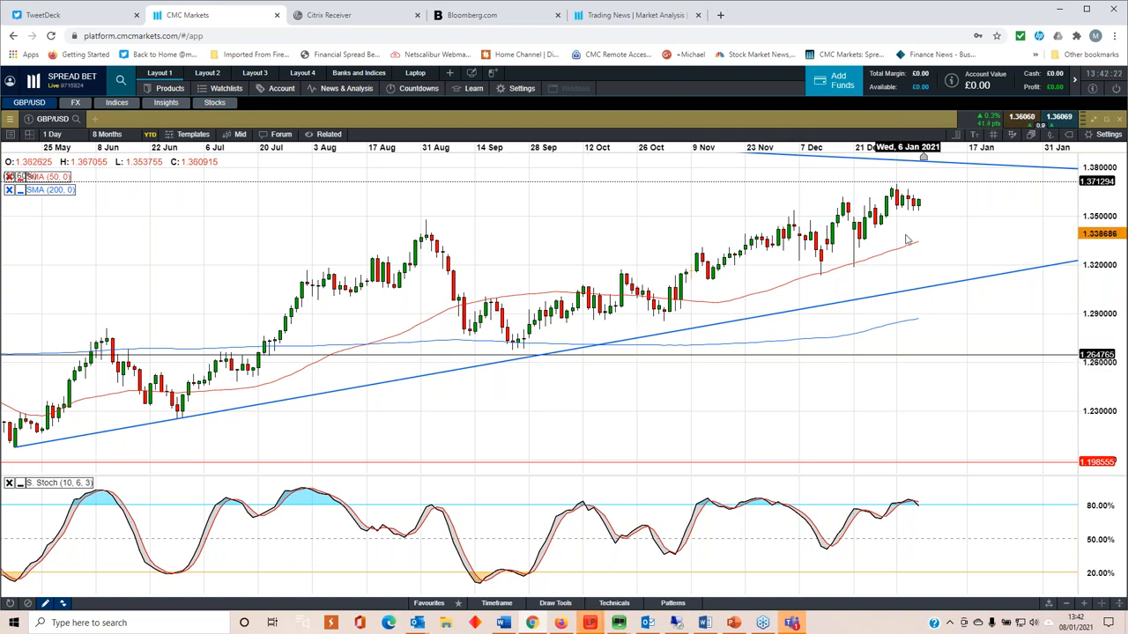
pyautogui.moveTo(914, 236)
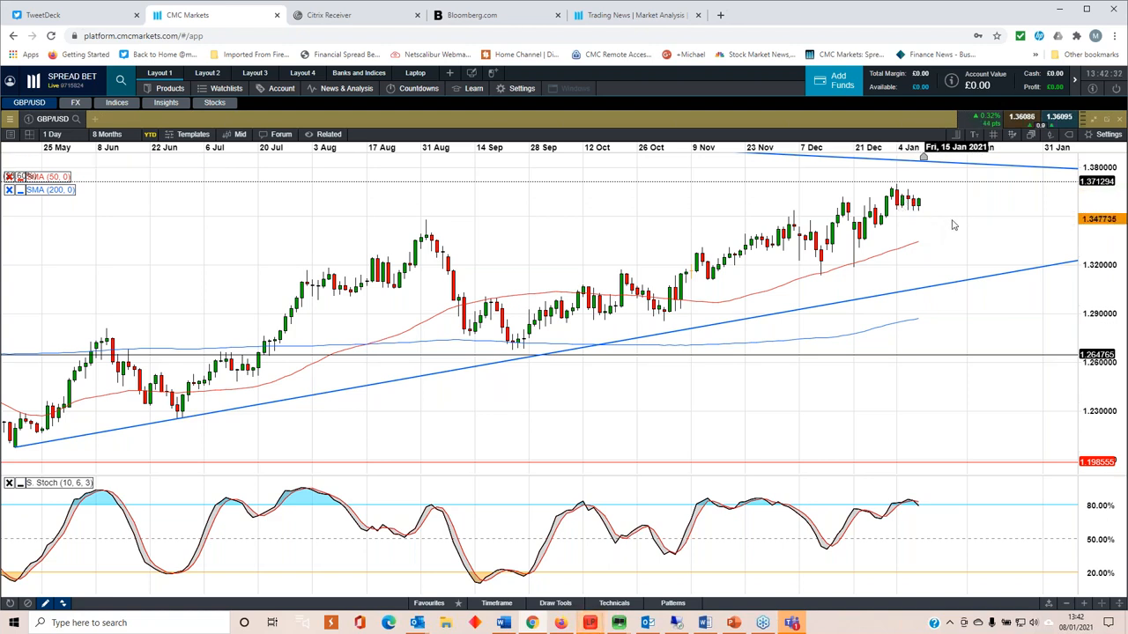
pyautogui.moveTo(937, 218)
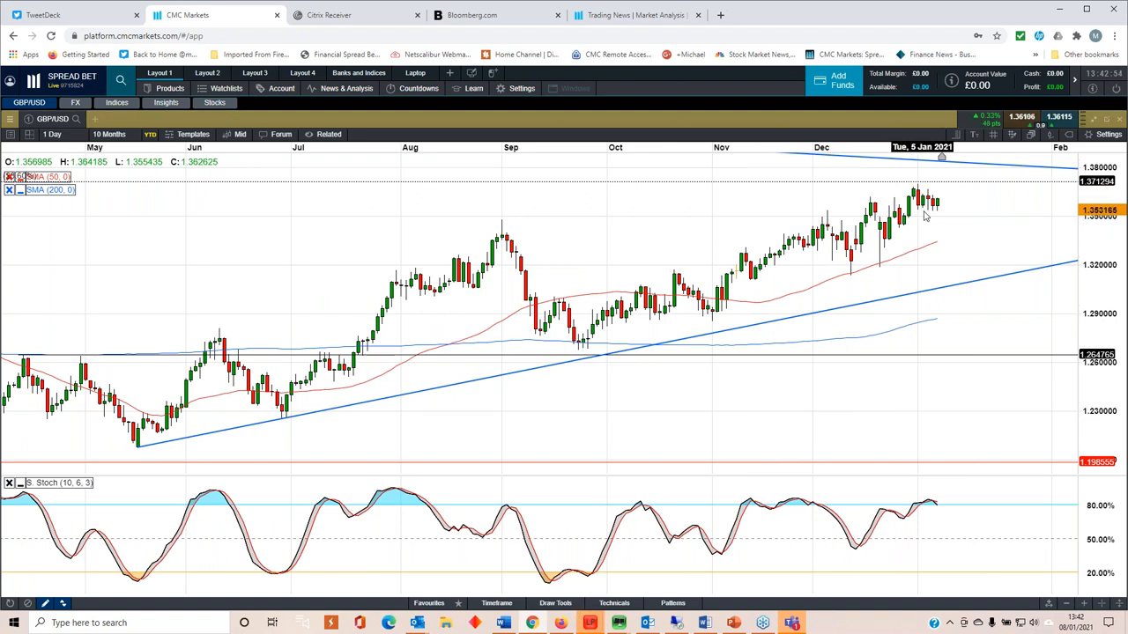
# Step: Close the daily GBP/USD chart to reveal the Layout 1 watchlists
pyautogui.click(108, 134)
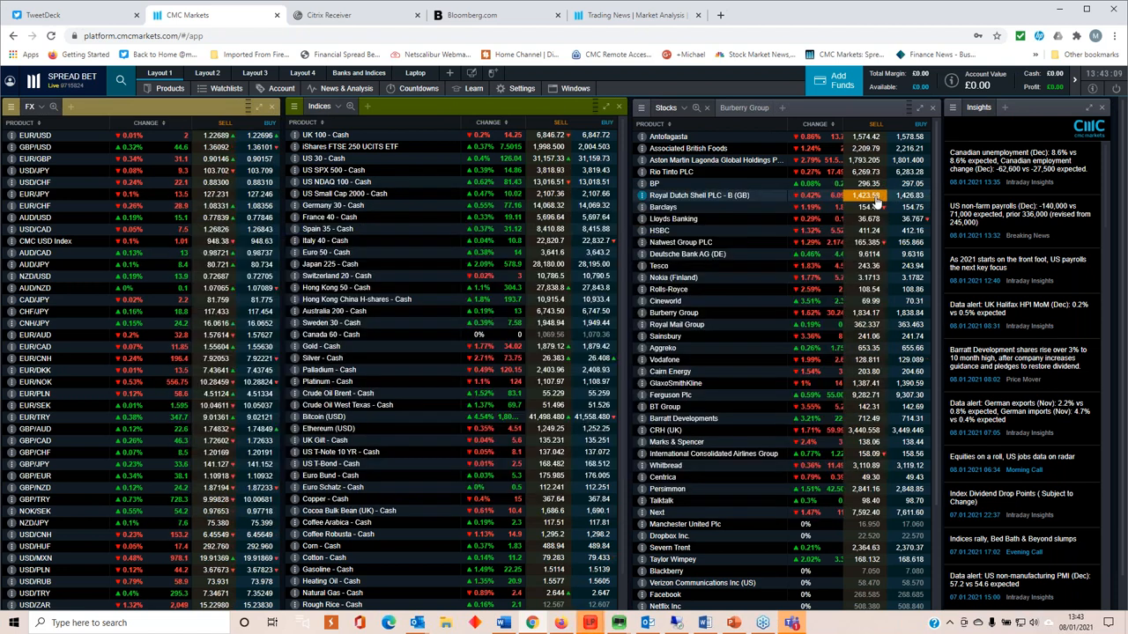
pyautogui.doubleClick(35, 159)
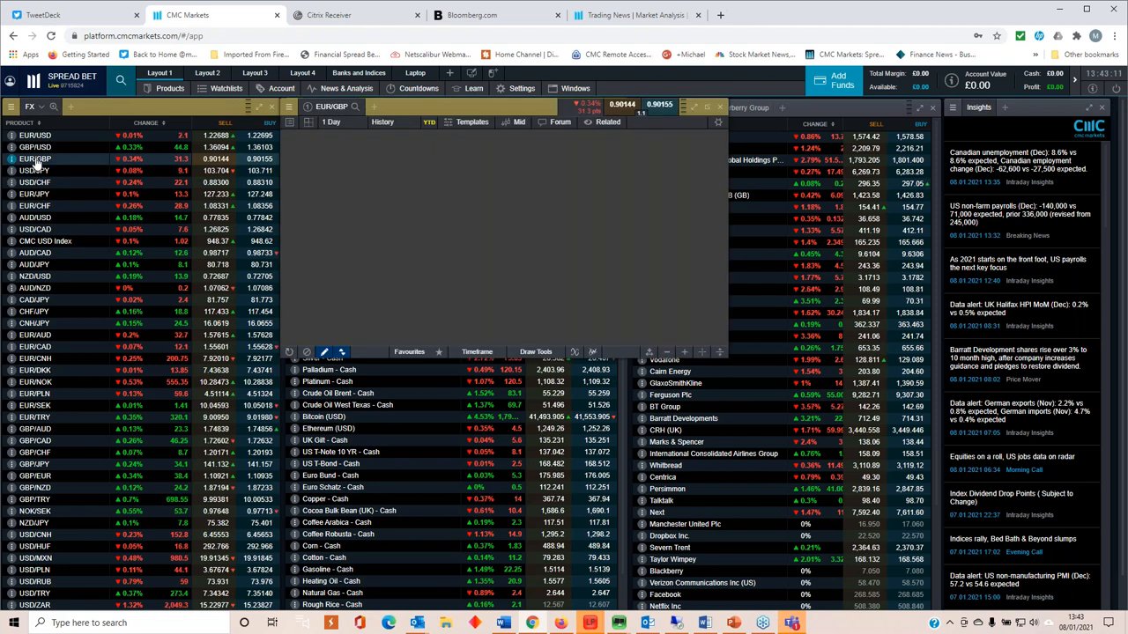
pyautogui.click(385, 122)
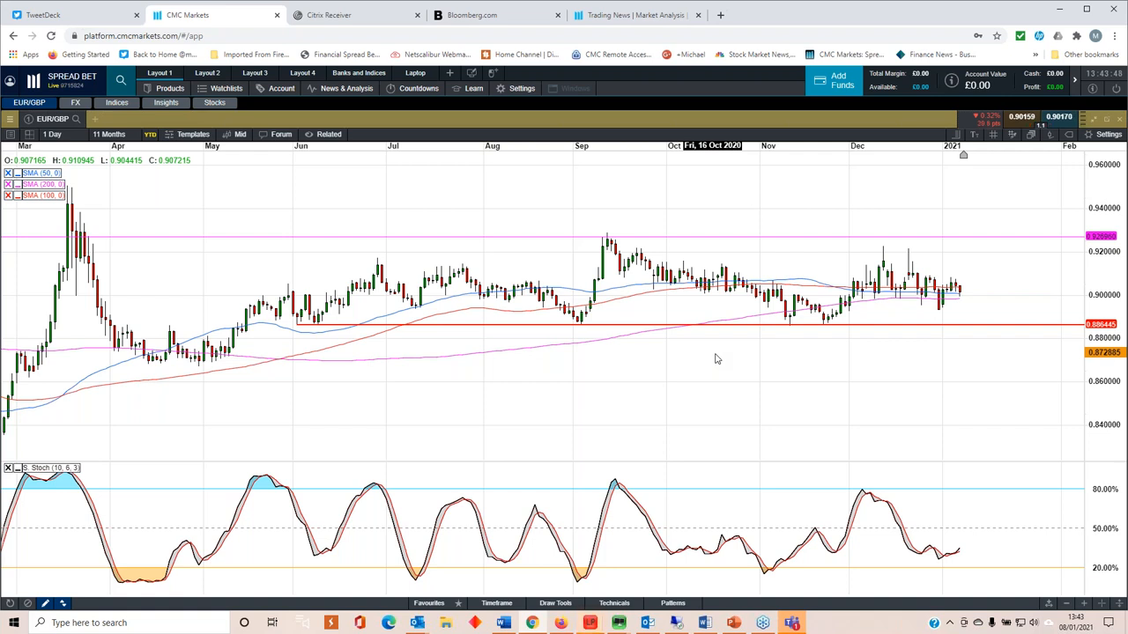
pyautogui.moveTo(725, 392)
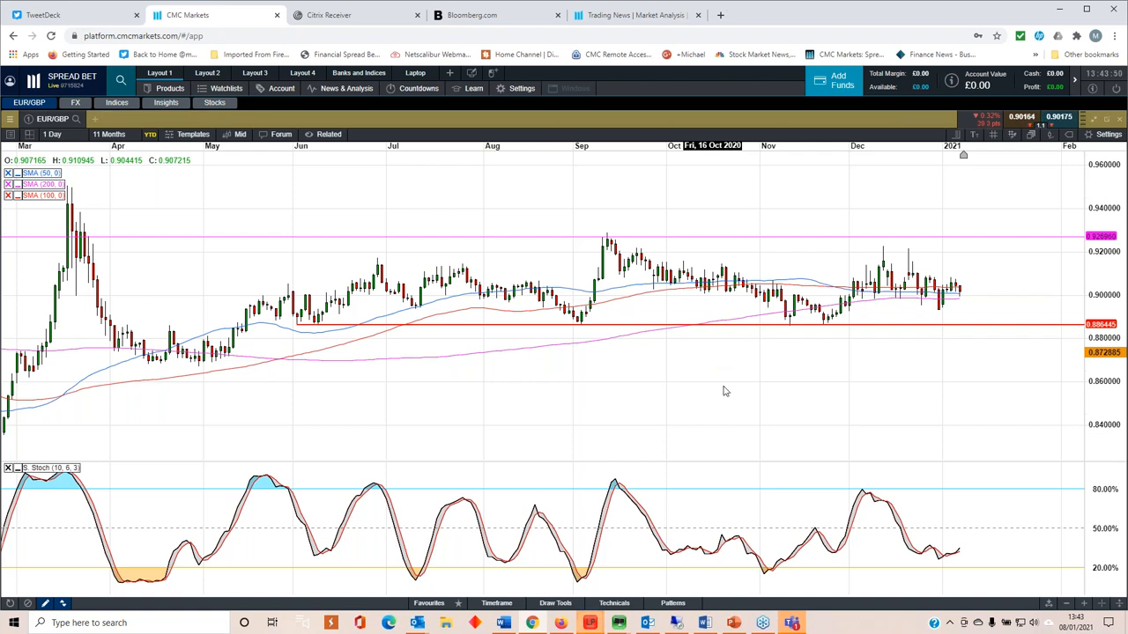
pyautogui.moveTo(906, 302)
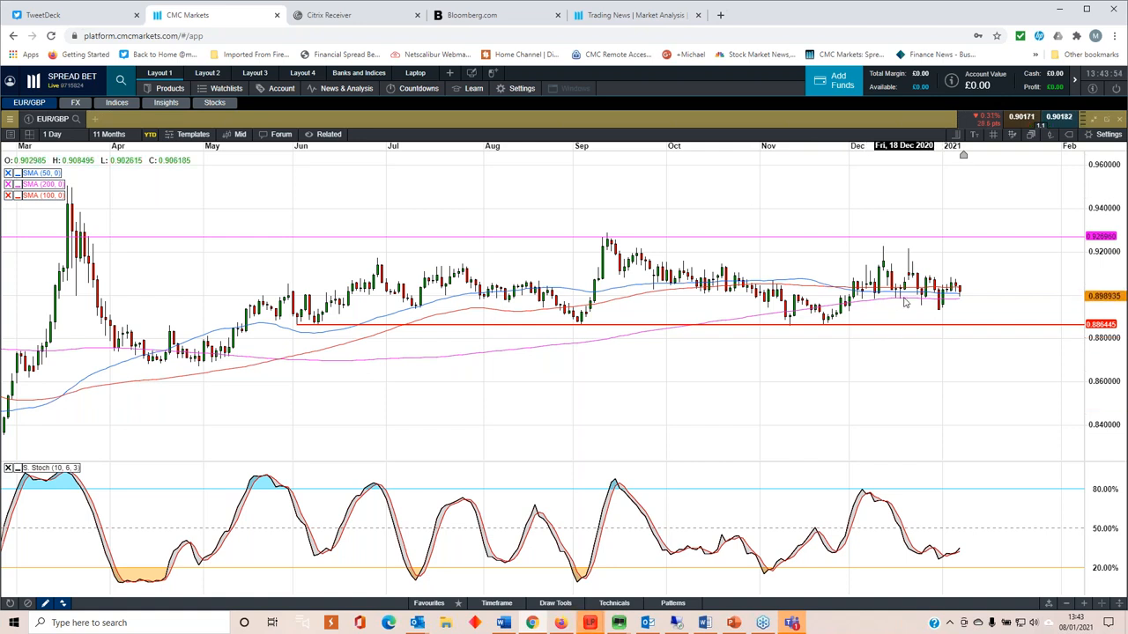
pyautogui.moveTo(956, 319)
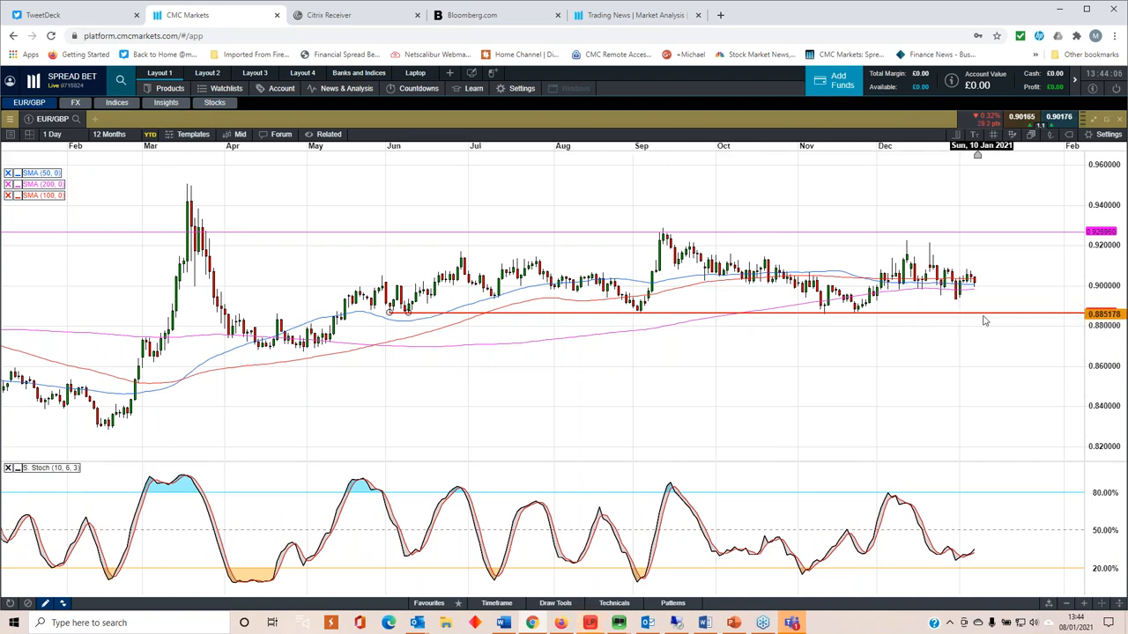
pyautogui.moveTo(464, 362)
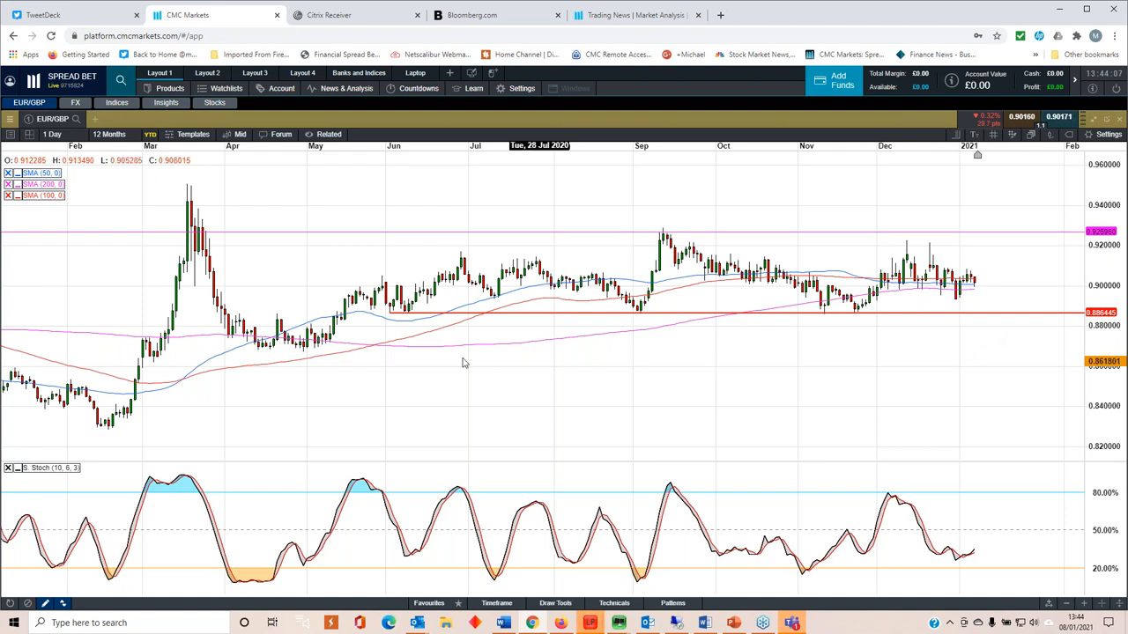
pyautogui.moveTo(267, 360)
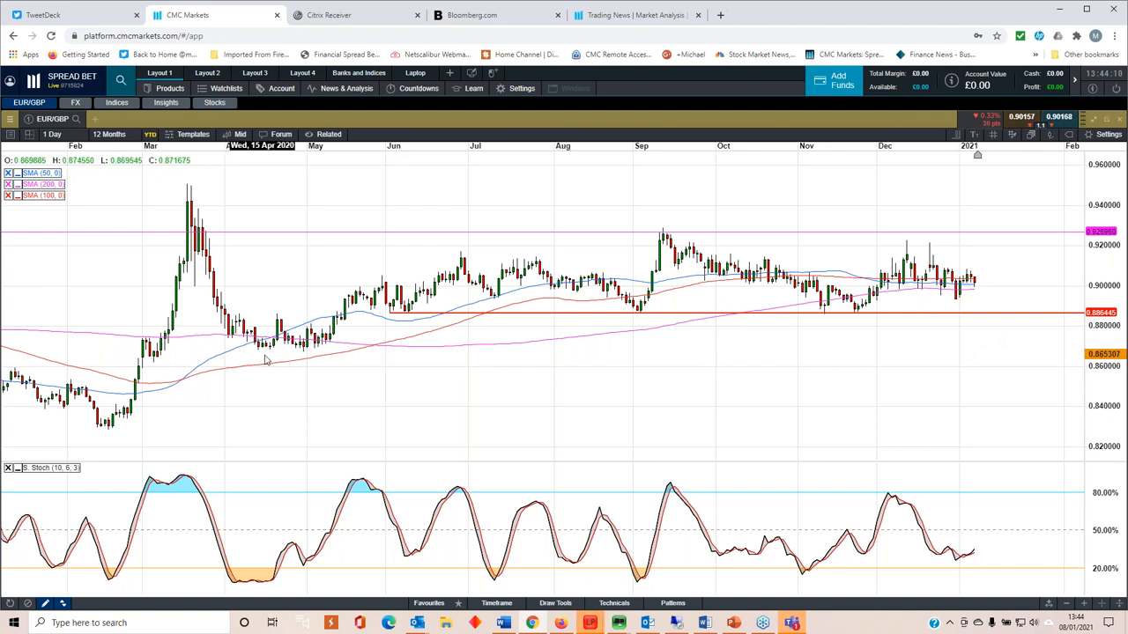
pyautogui.moveTo(302, 357)
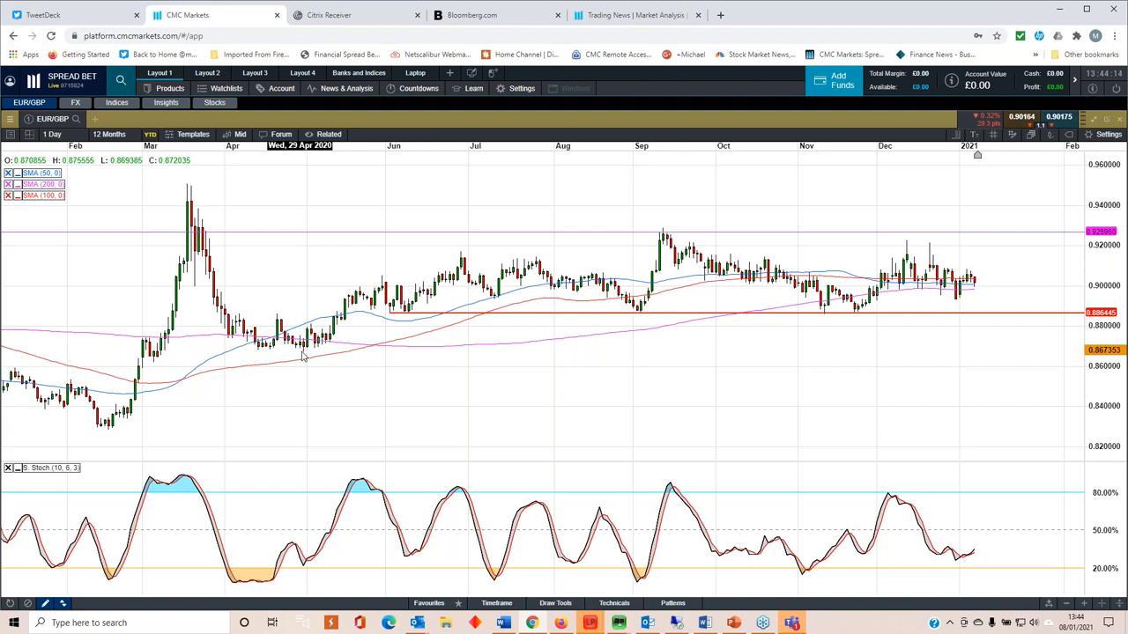
pyautogui.moveTo(515, 344)
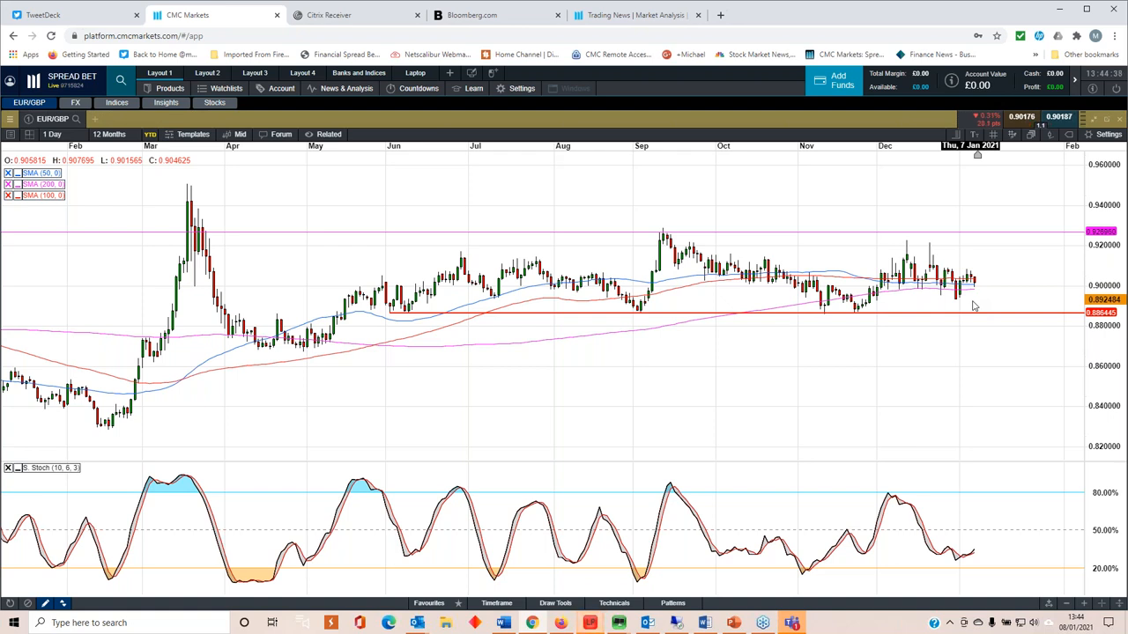
pyautogui.moveTo(355, 291)
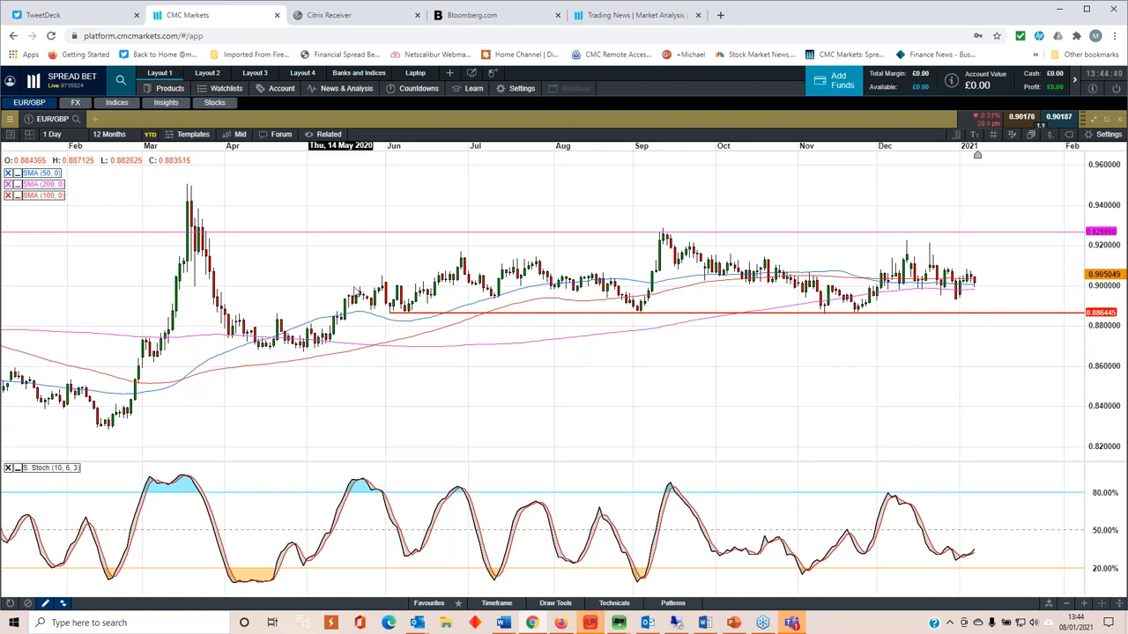
pyautogui.moveTo(399, 320)
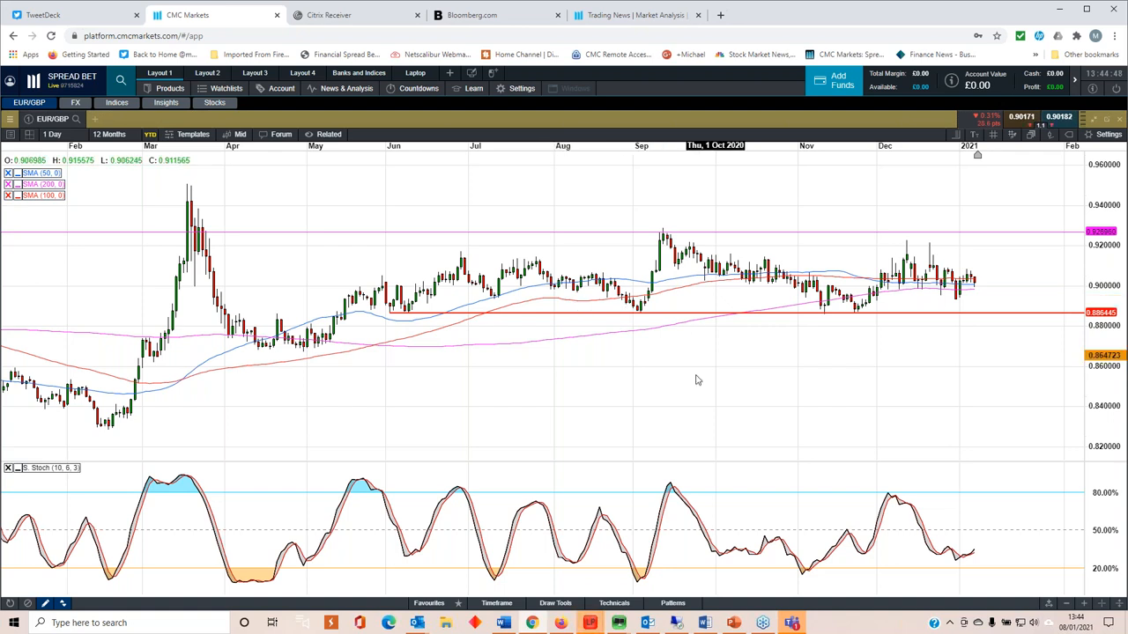
pyautogui.moveTo(933, 283)
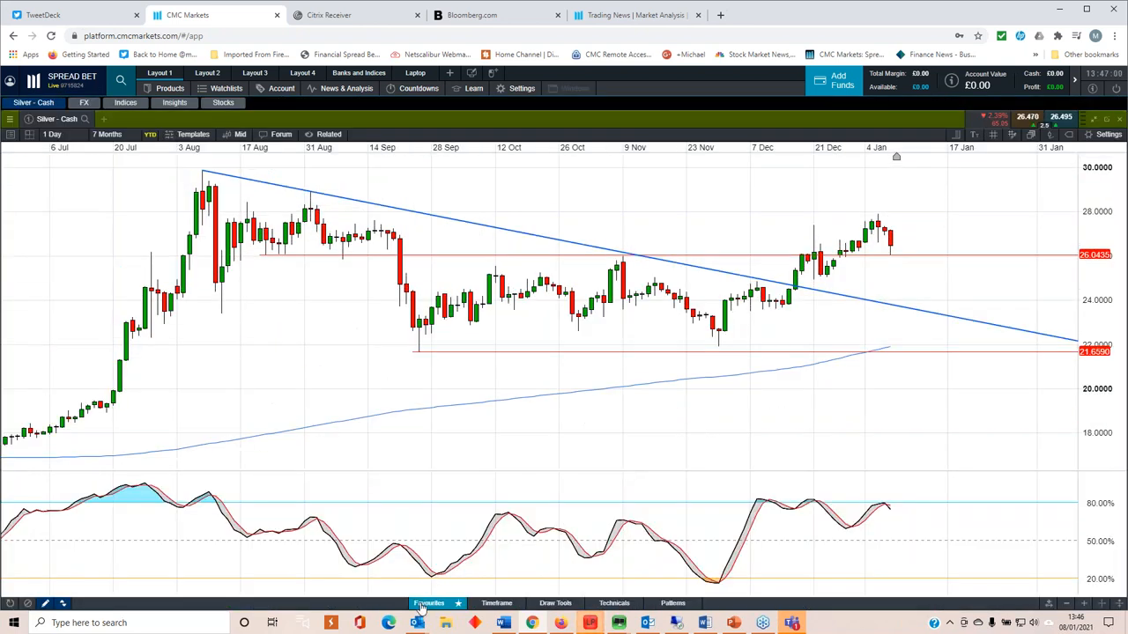
# Step: Bring up the saved favourite markets layout
pyautogui.click(429, 602)
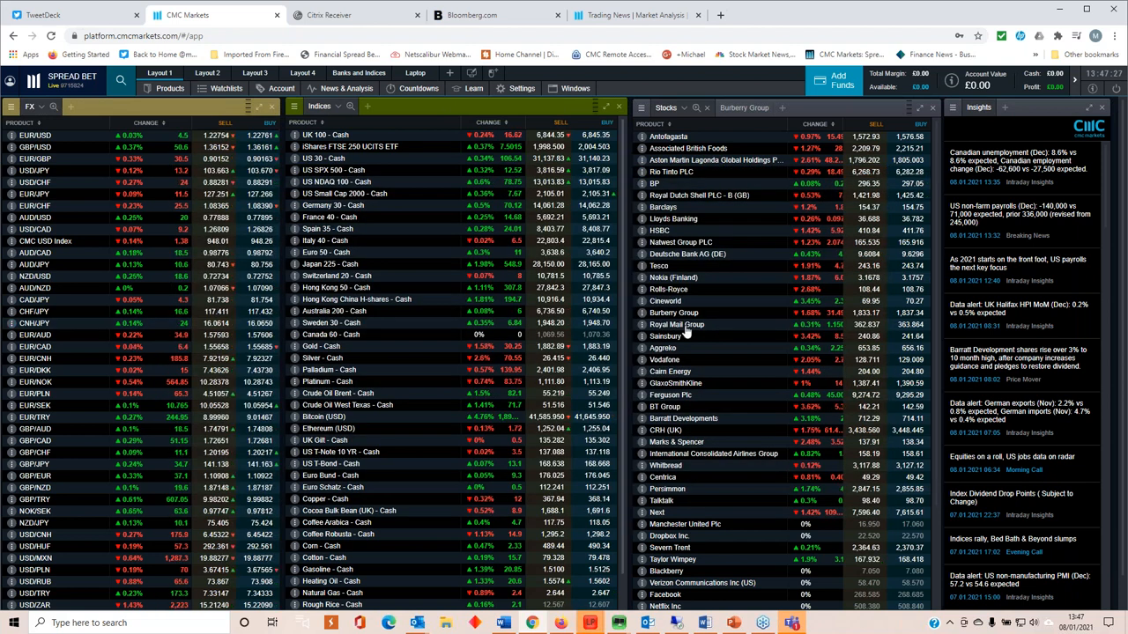
# Step: Choose the Car Manufacturers stock list and open the Tesla Motors Inc chart
pyautogui.click(227, 88)
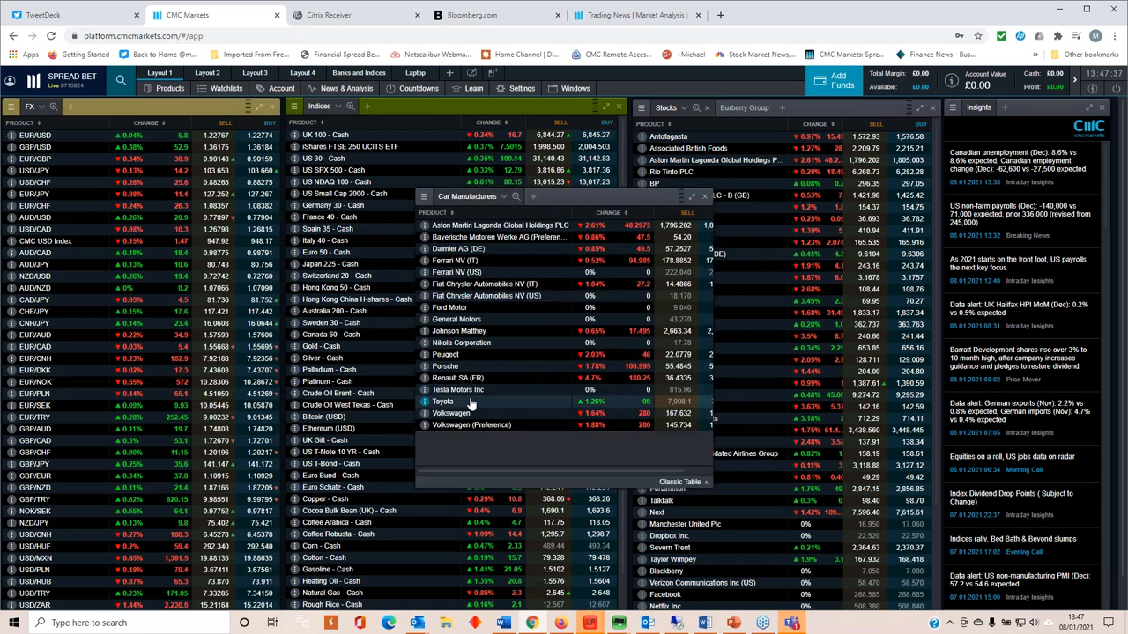
pyautogui.click(458, 389)
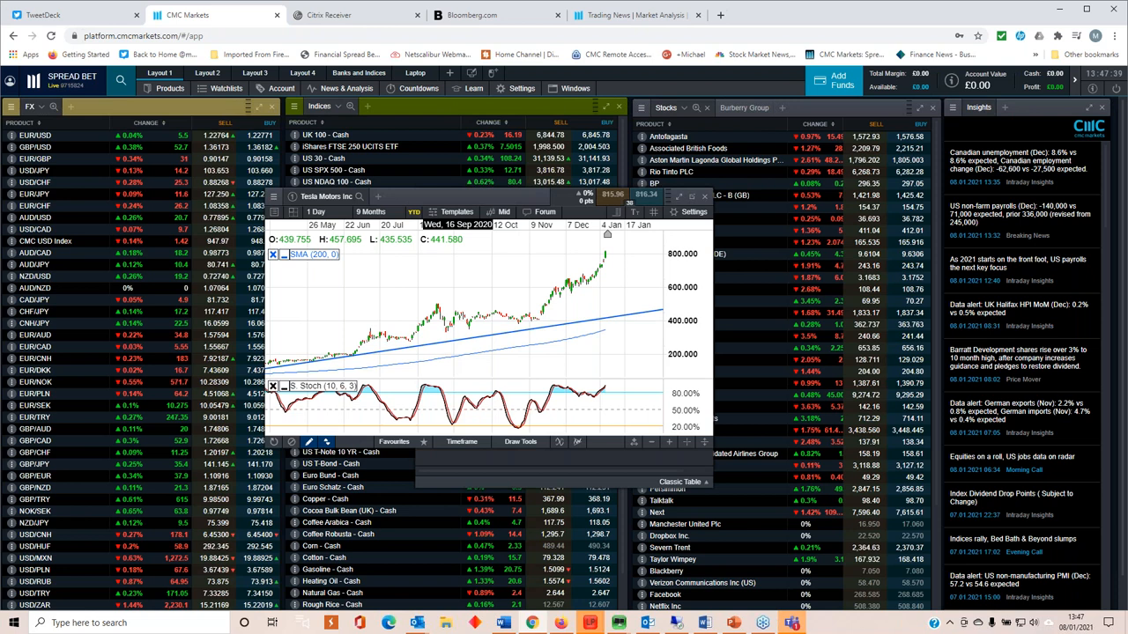
pyautogui.click(371, 211)
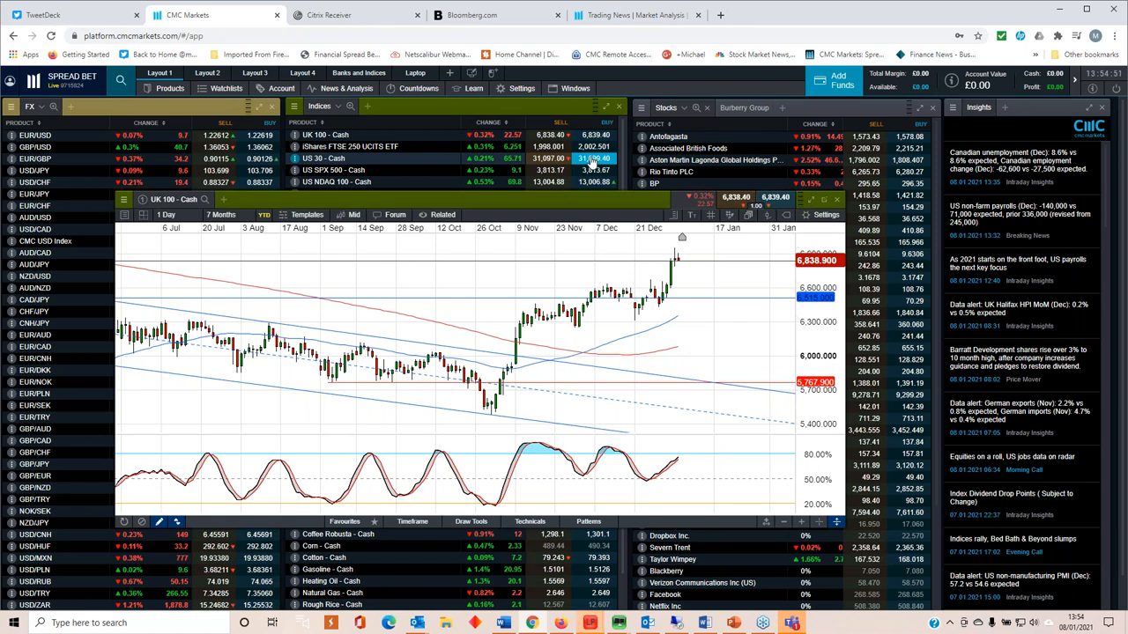
# Step: Set the UK 100 chart interval to 1 Week, spanning three years
pyautogui.click(166, 215)
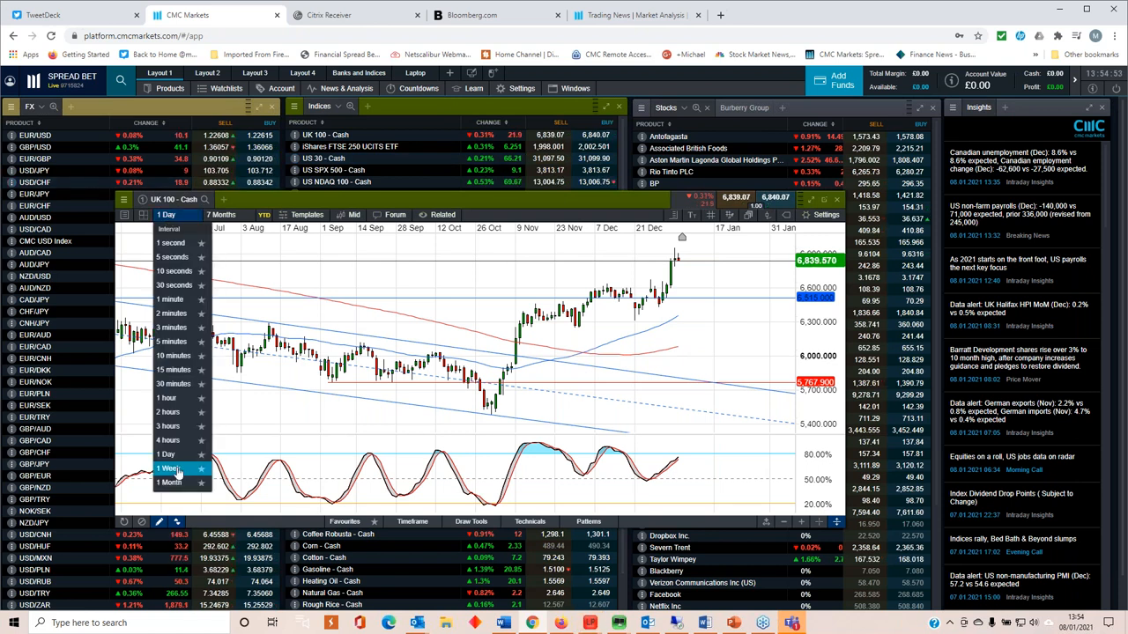
pyautogui.click(167, 468)
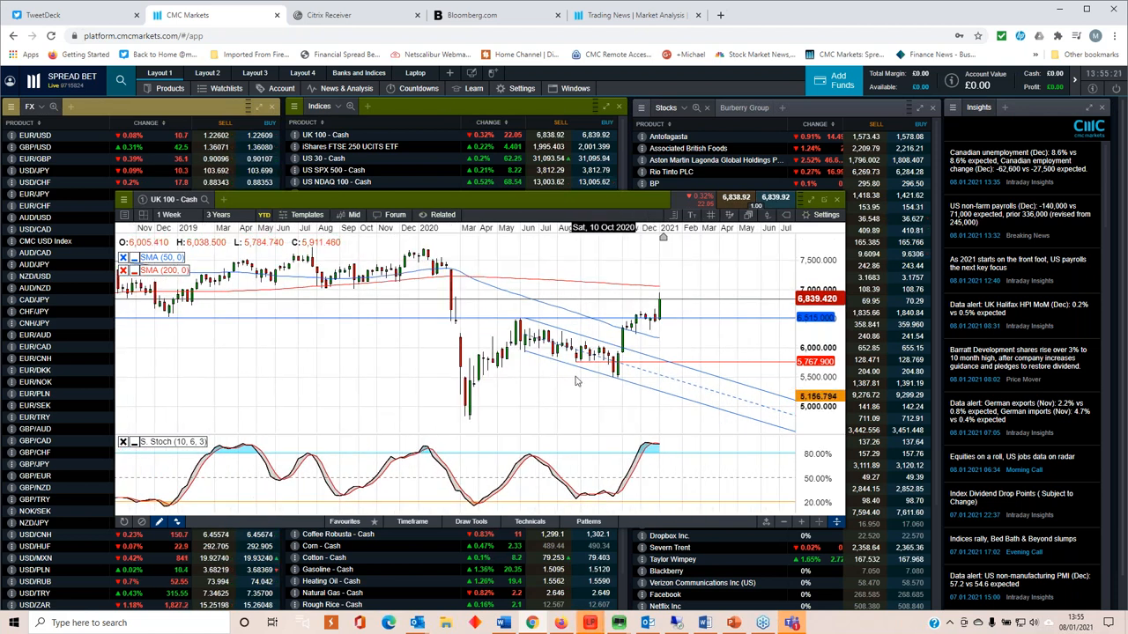
# Step: Close the UK 100 chart and show the Products menu categories
pyautogui.click(171, 214)
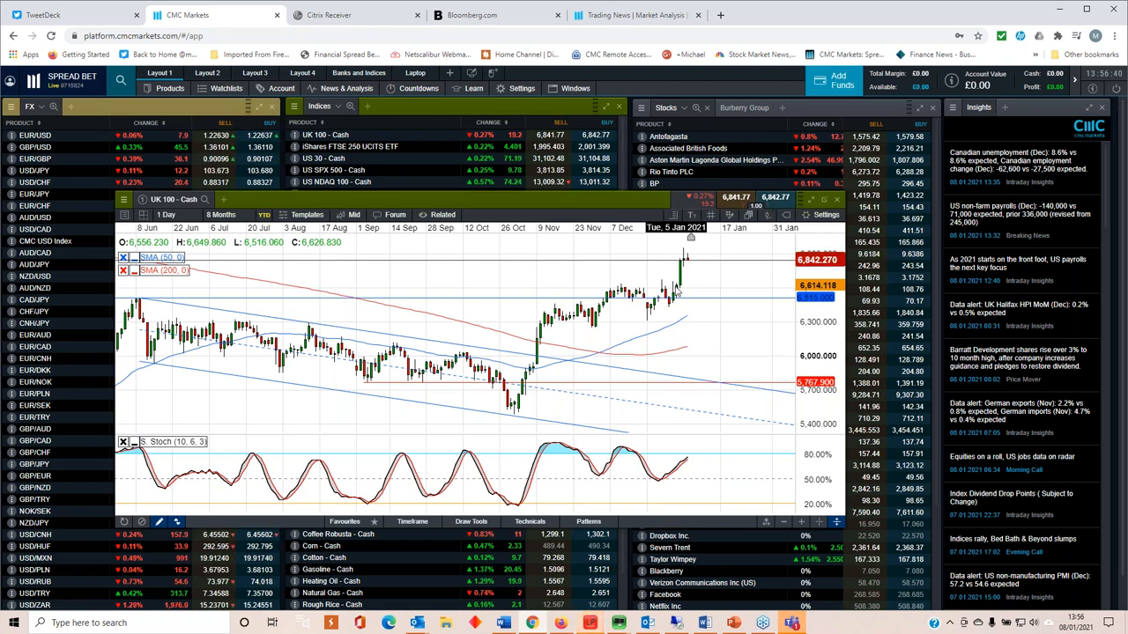
pyautogui.moveTo(648, 314)
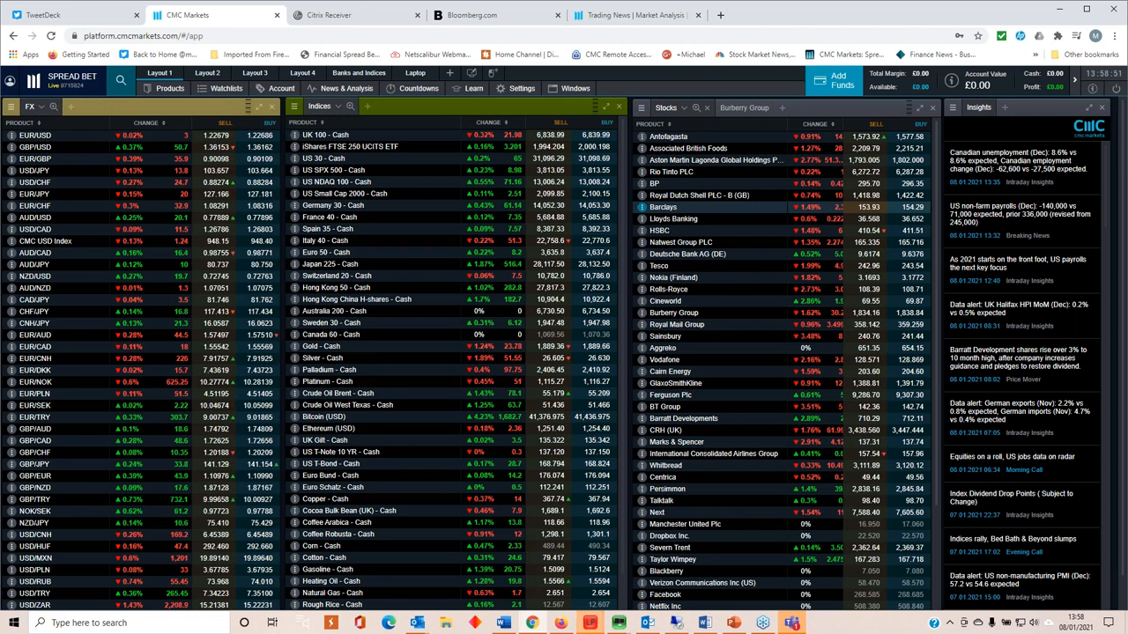
pyautogui.click(169, 88)
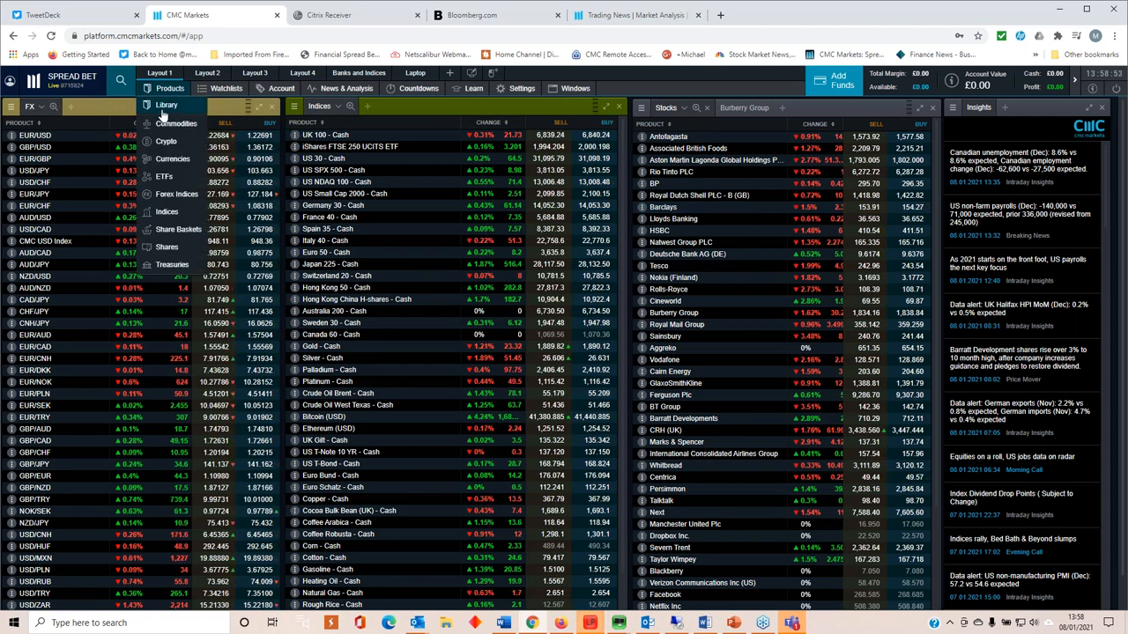
# Step: Search the product library for 'alibaba' and open the Alibaba Group Holding ADR chart
pyautogui.click(165, 105)
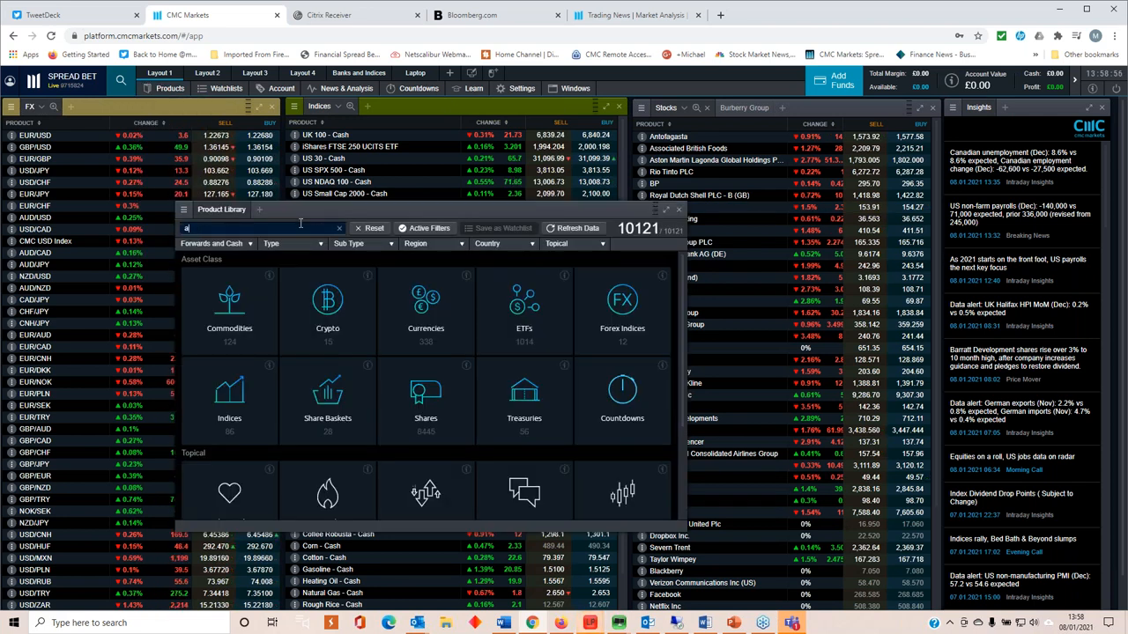
pyautogui.write('alibaba')
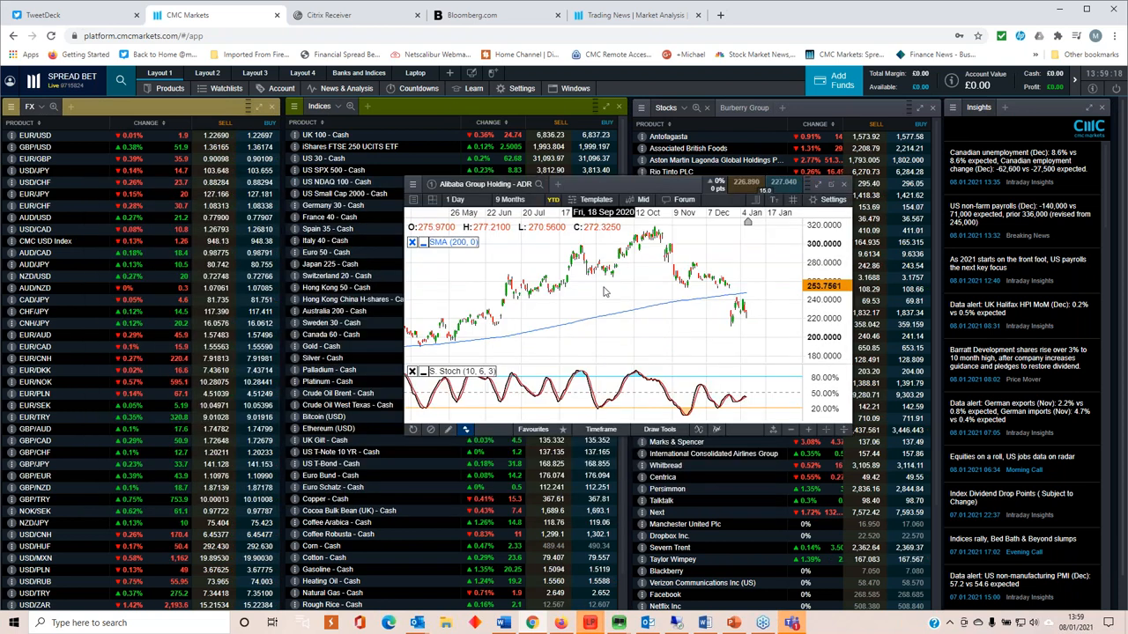
pyautogui.click(509, 198)
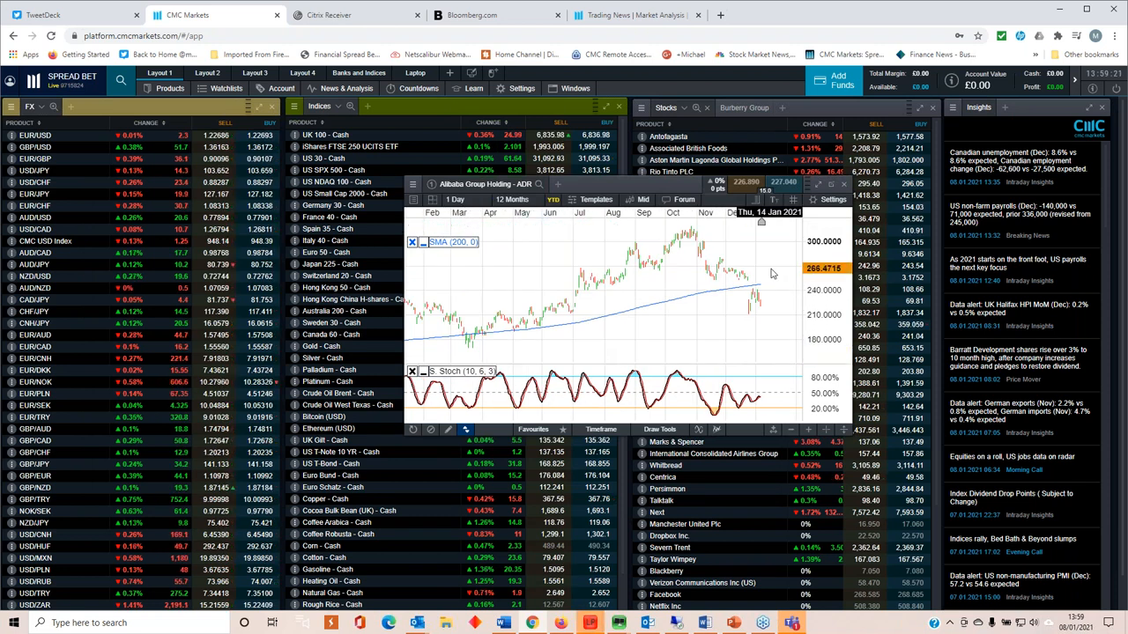
pyautogui.click(512, 199)
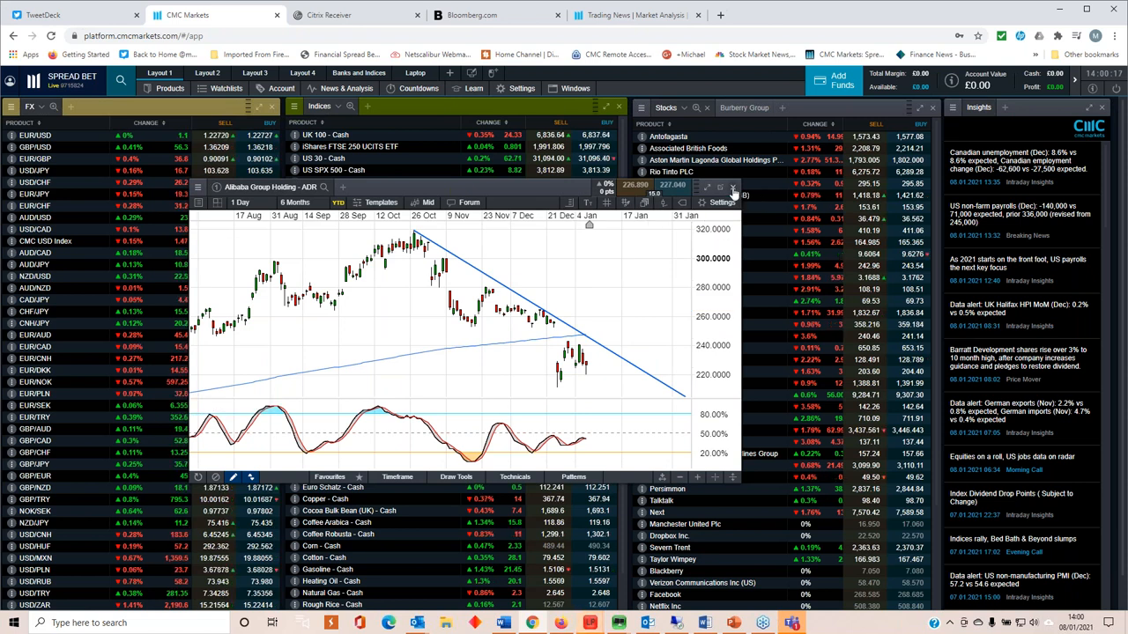
# Step: Close the Alibaba Group ADR chart to return to the watchlists
pyautogui.click(732, 186)
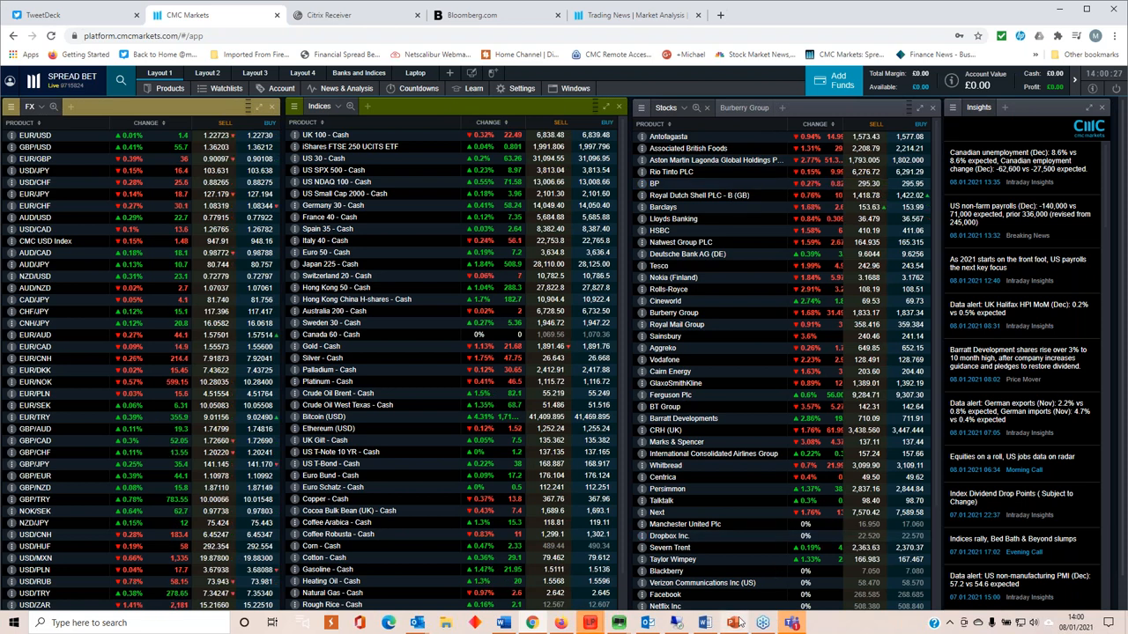
# Step: Show slide 2's risk disclaimer in the maximized NFP Seminar PowerPoint deck
pyautogui.click(733, 623)
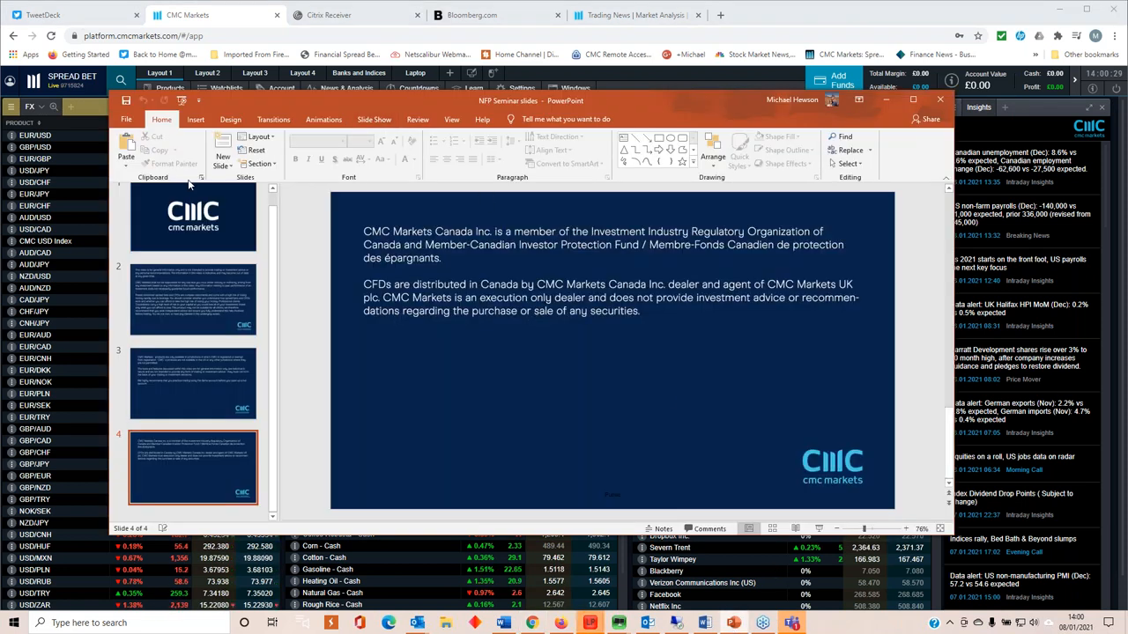
pyautogui.click(192, 299)
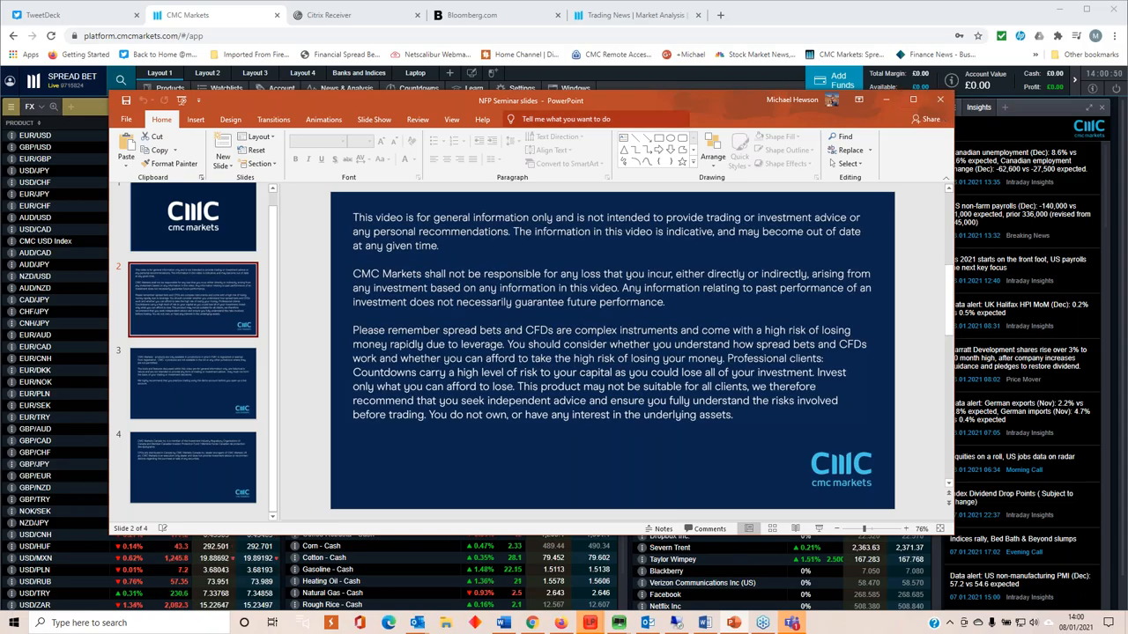
pyautogui.click(912, 99)
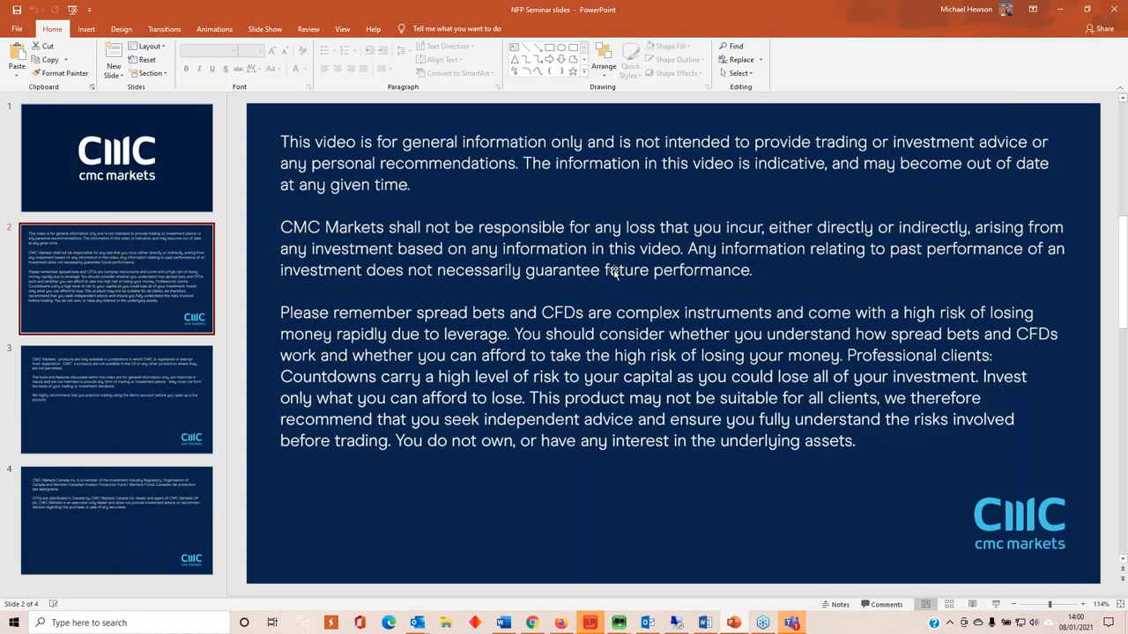
pyautogui.moveTo(608, 291)
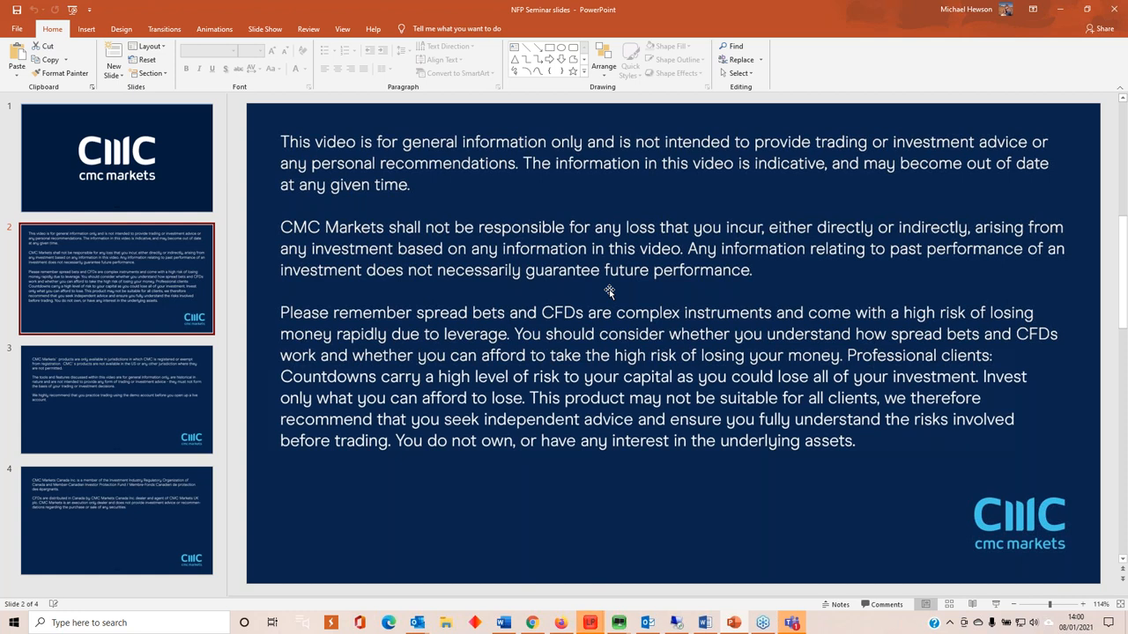
pyautogui.moveTo(602, 334)
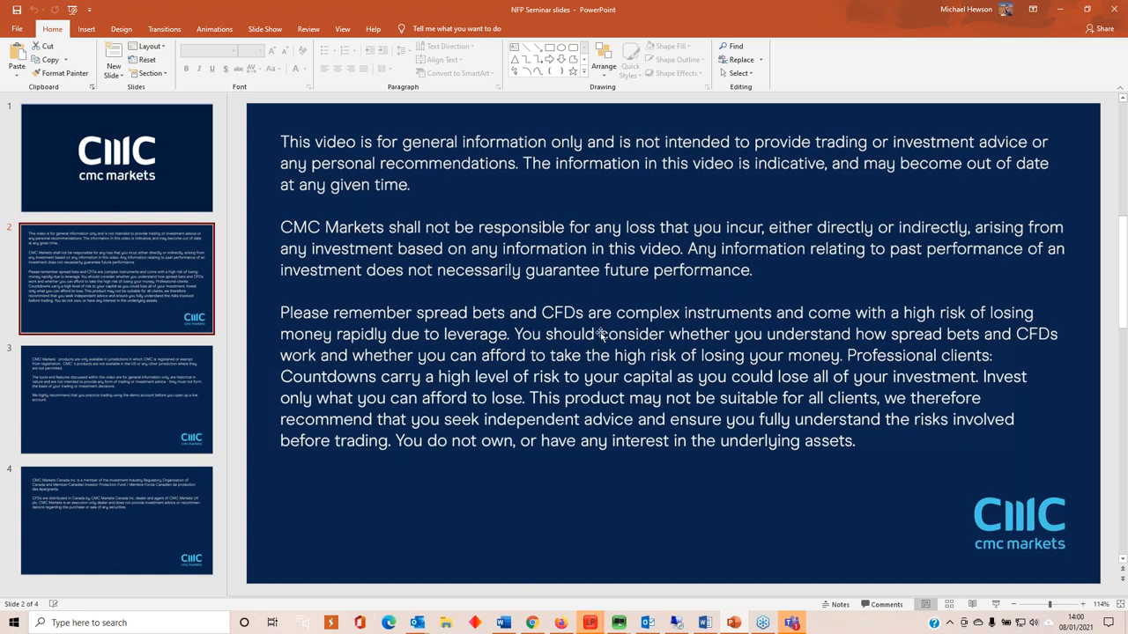
pyautogui.moveTo(610, 368)
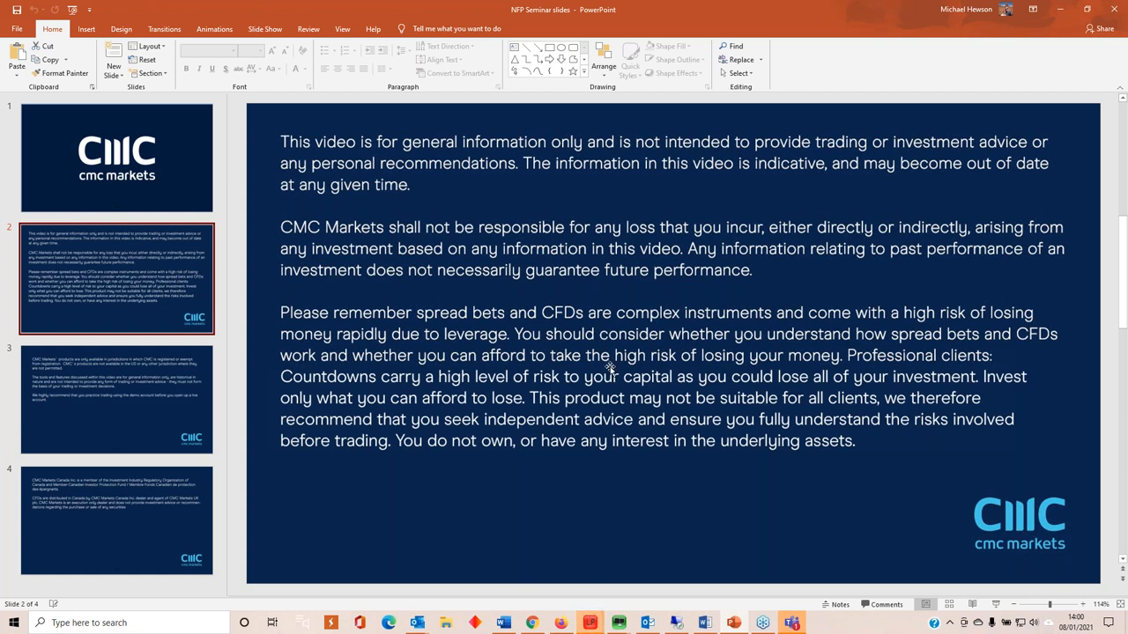